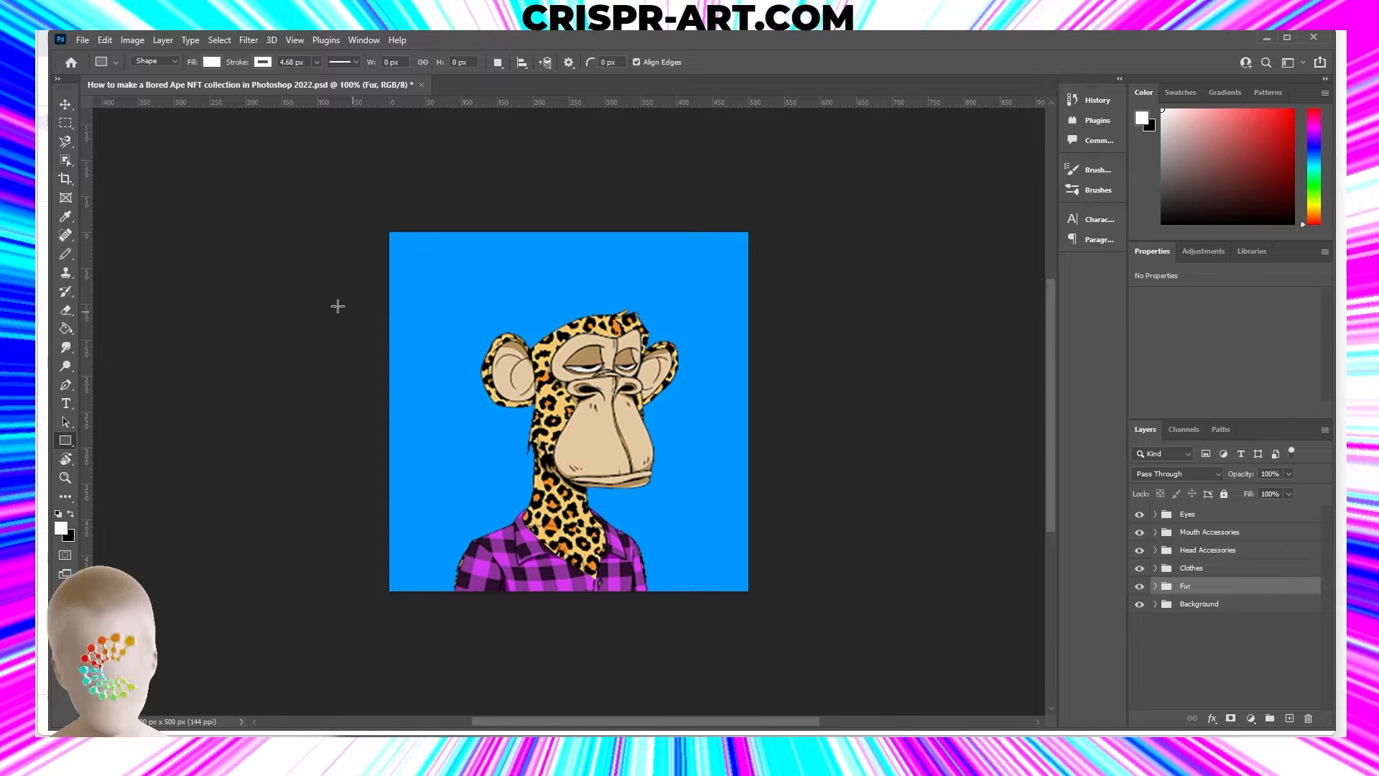
pyautogui.moveTo(333, 407)
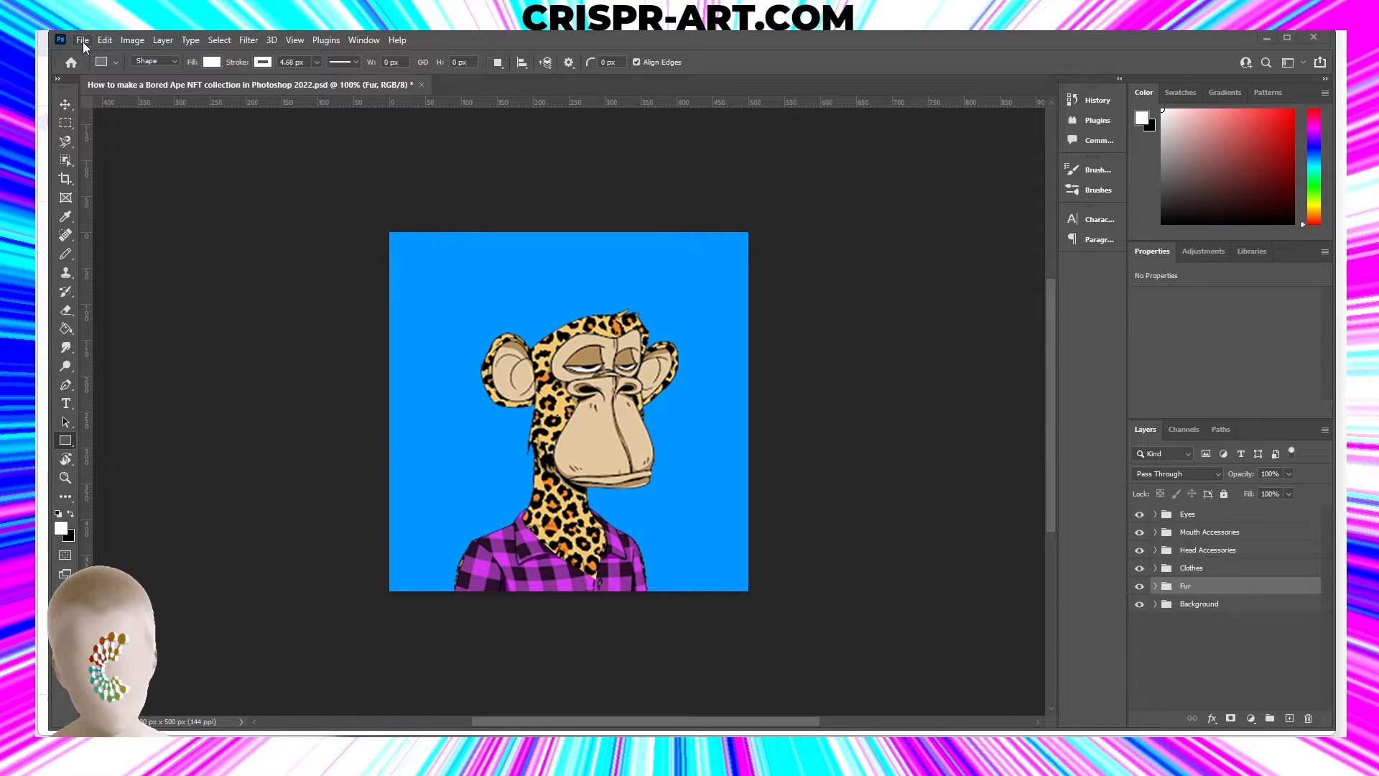
# - Load generate.js from C:\Hashlips\PS Engine\hashlips_art_engine_ps_script-BAYC via File > Scripts > Browse
pyautogui.click(82, 41)
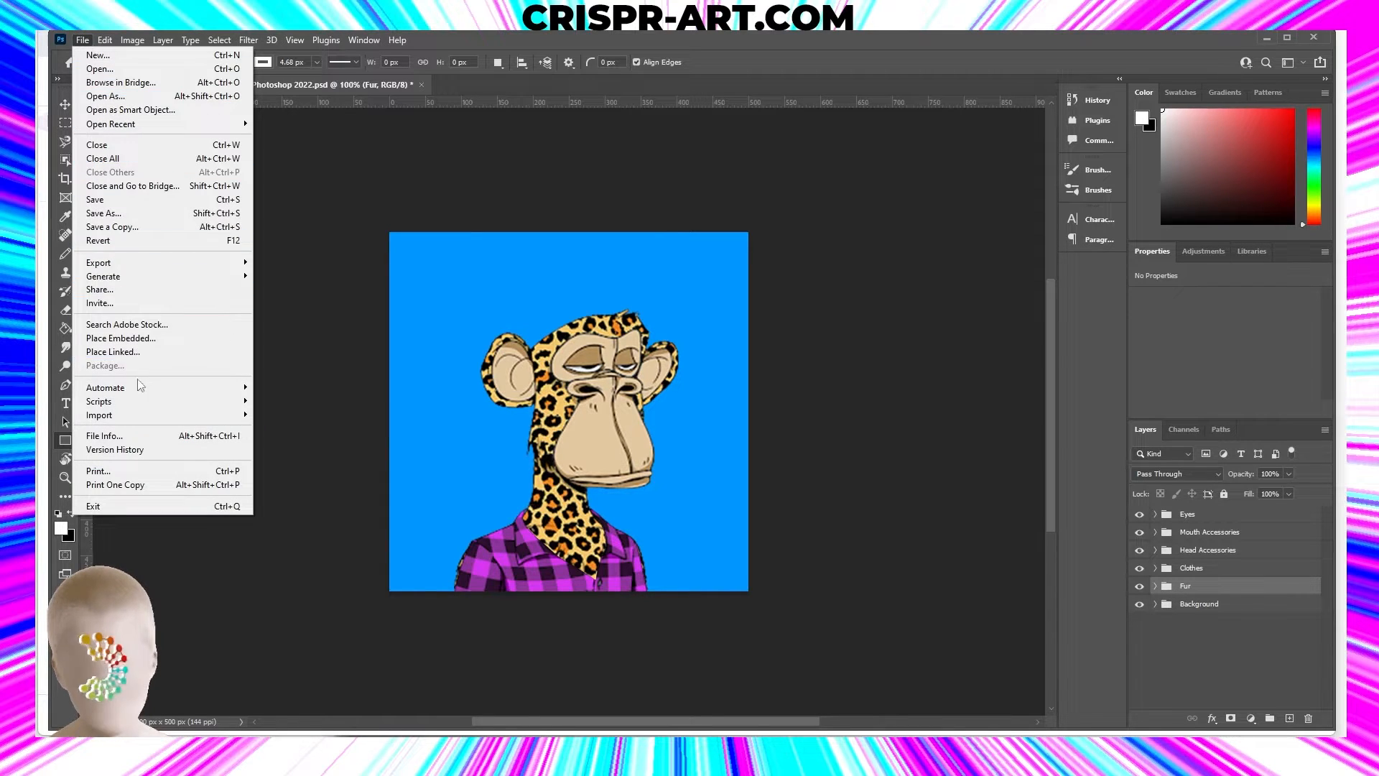
pyautogui.moveTo(99, 400)
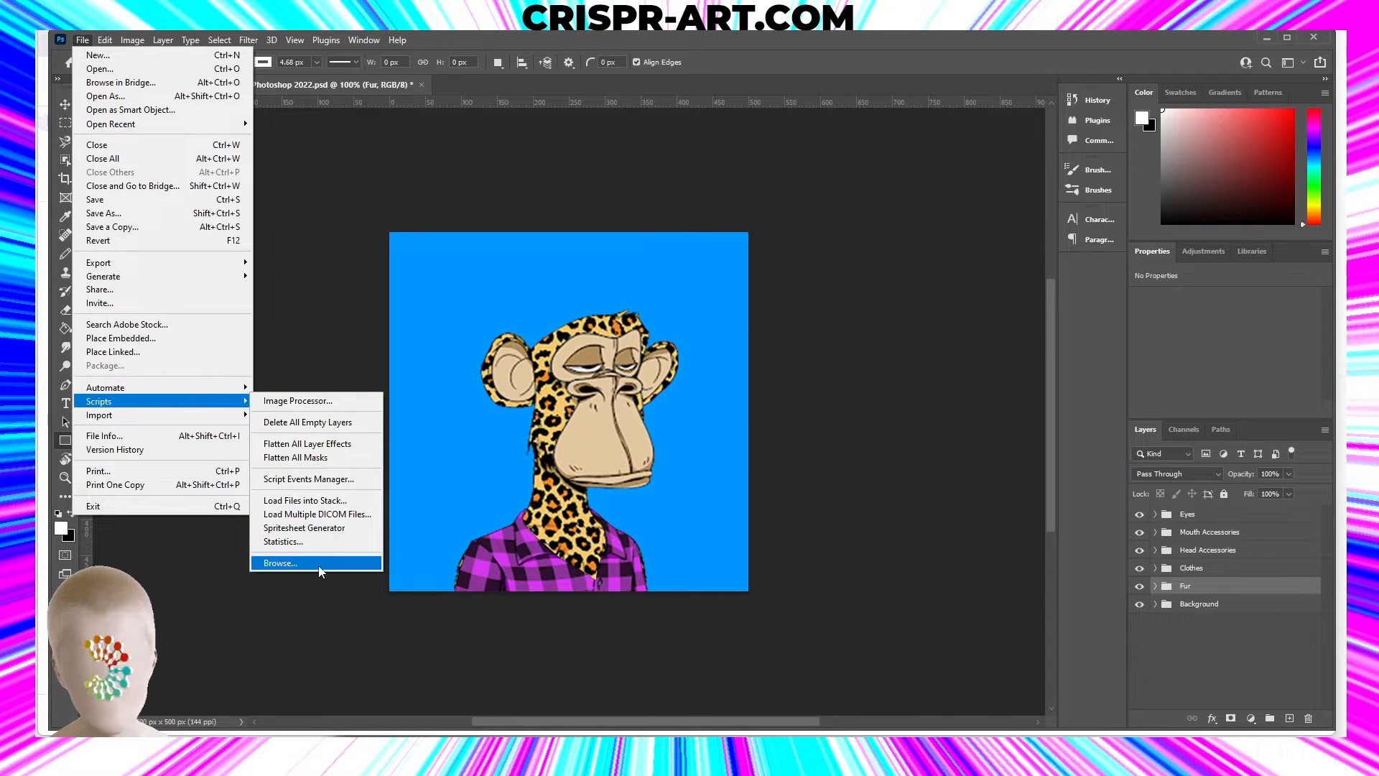
pyautogui.click(278, 563)
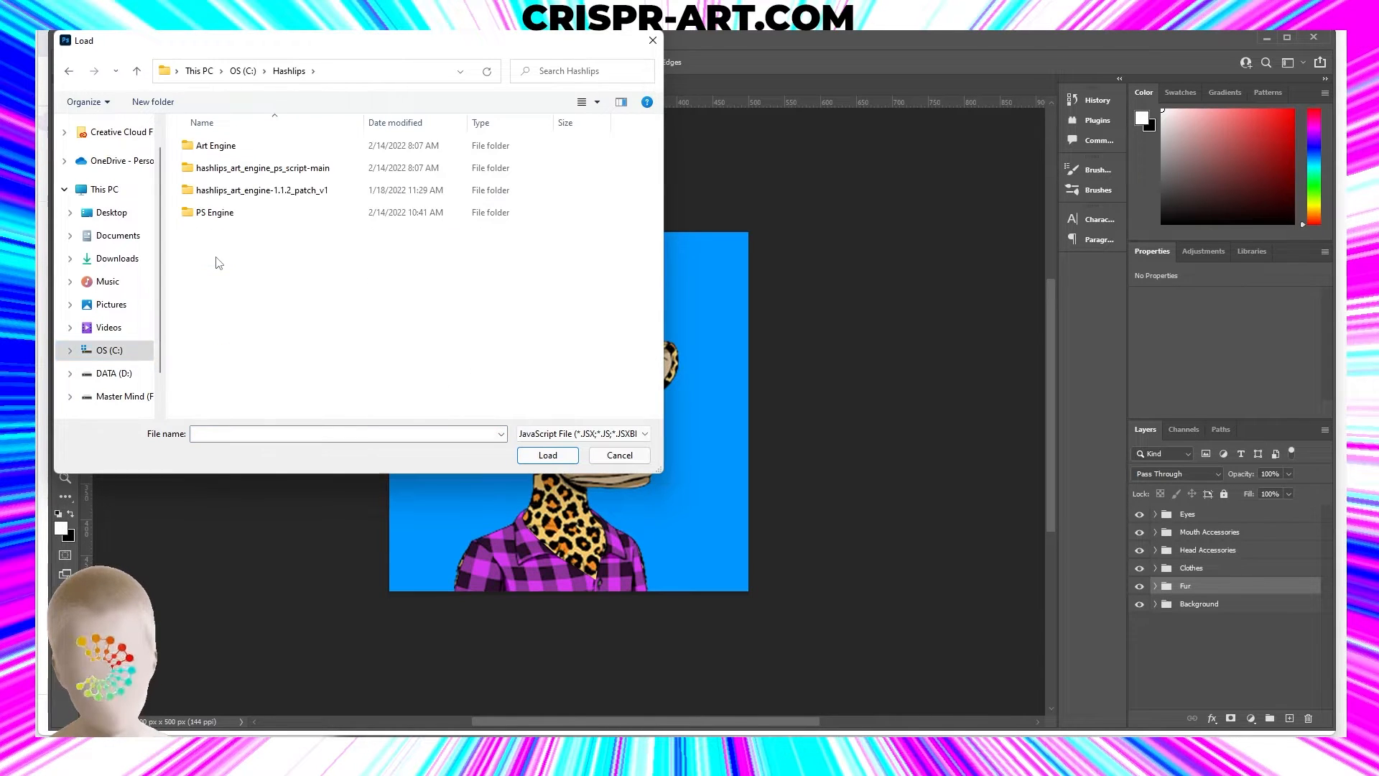
pyautogui.click(261, 168)
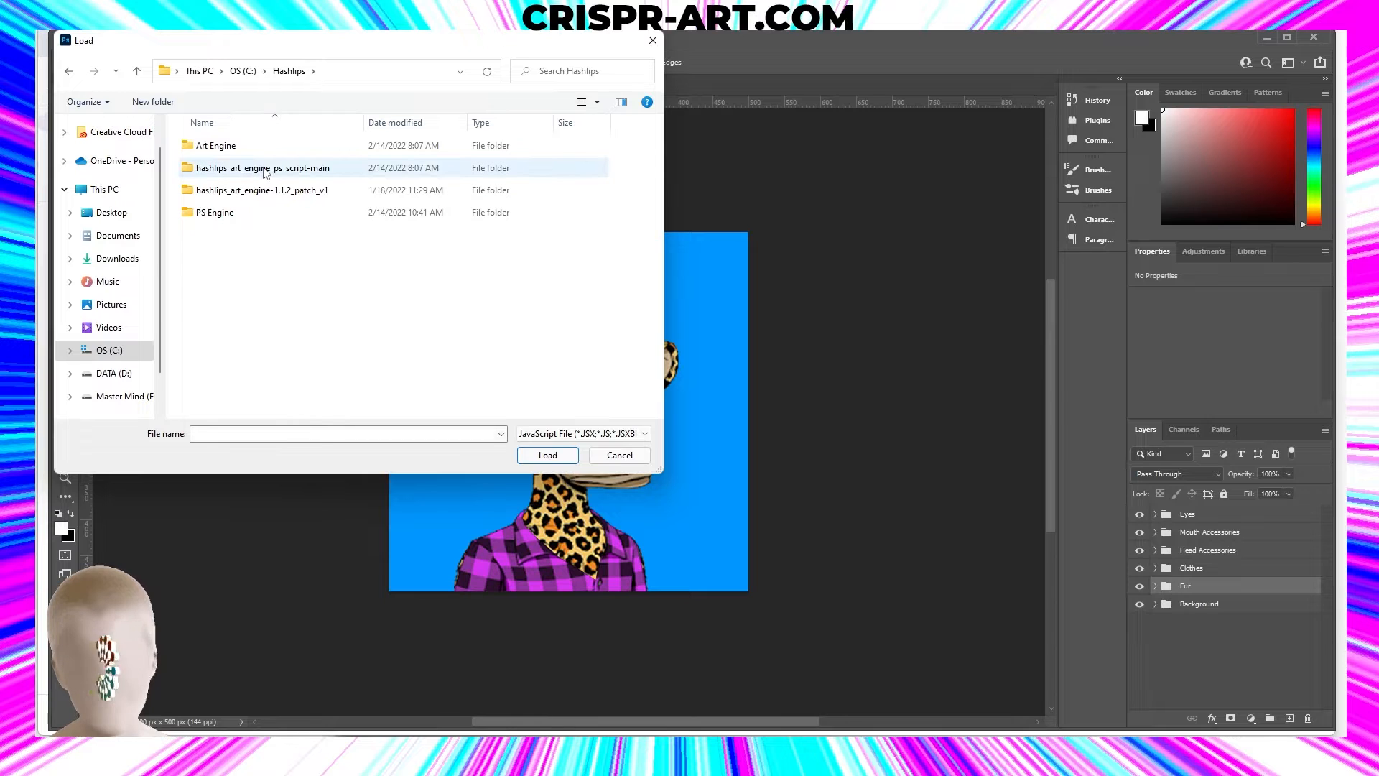
pyautogui.doubleClick(216, 212)
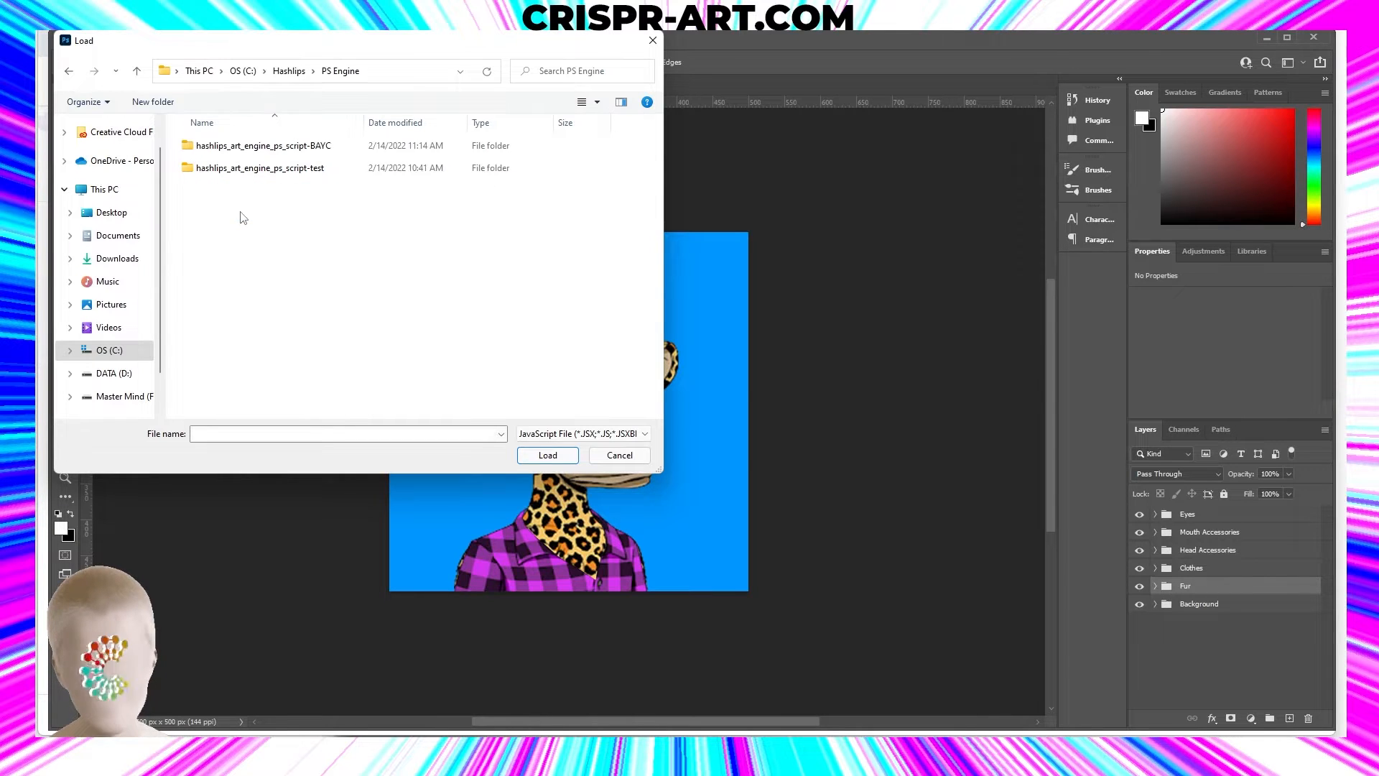
pyautogui.moveTo(264, 145)
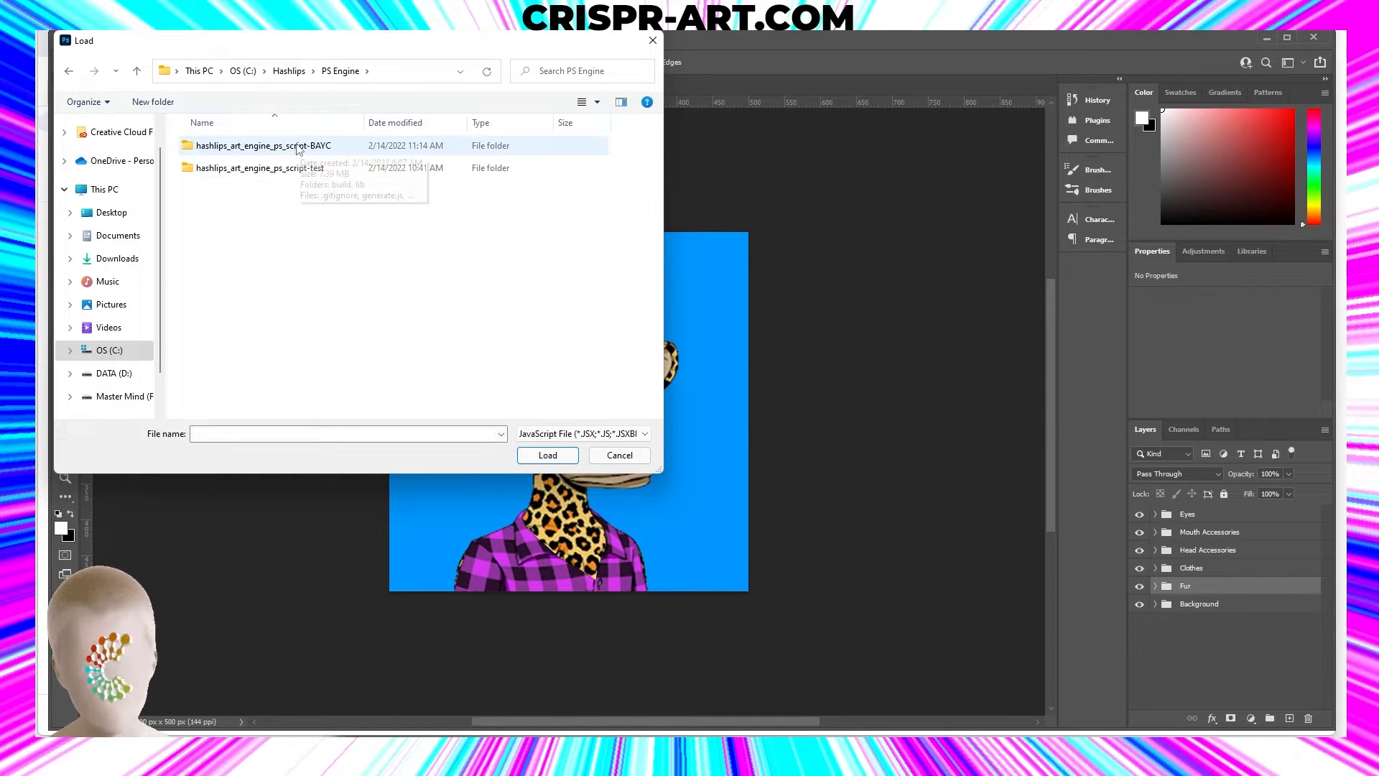
pyautogui.doubleClick(262, 145)
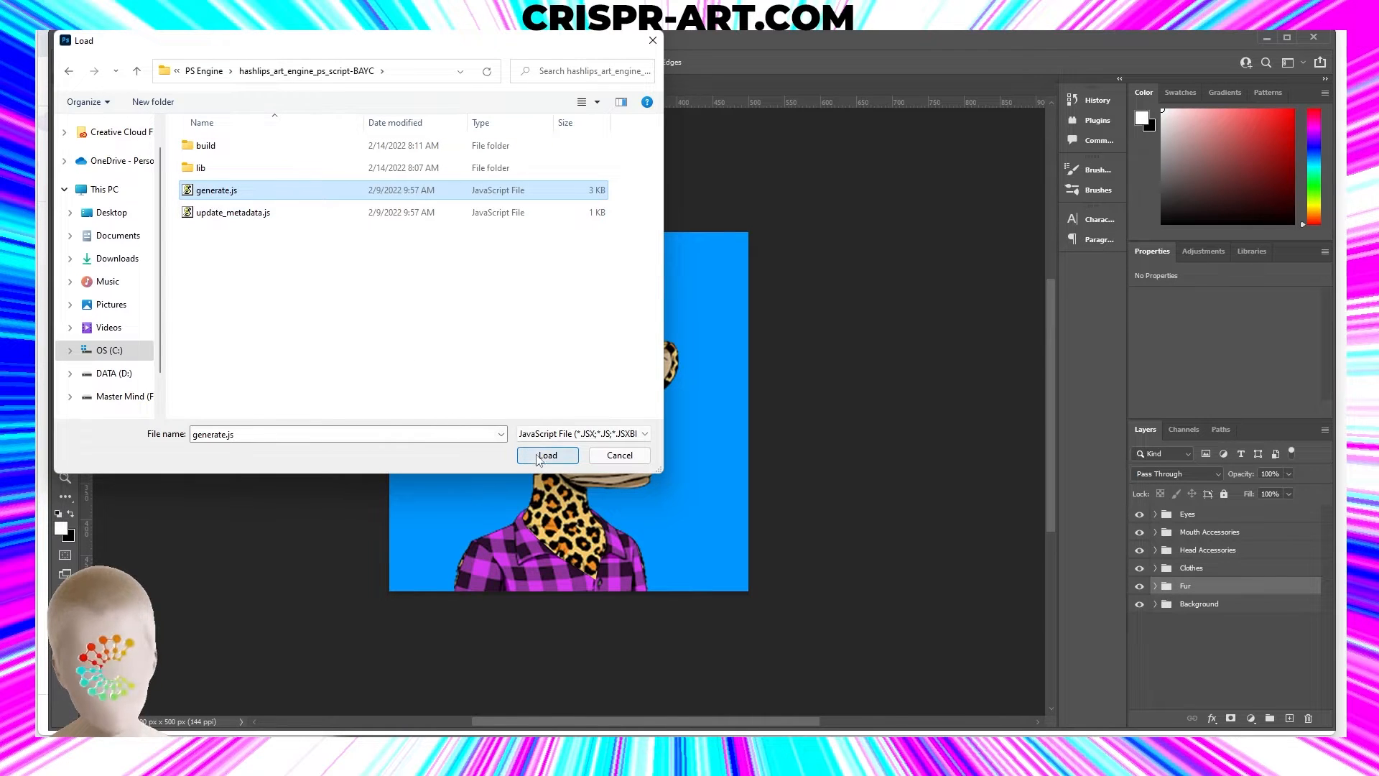
pyautogui.click(548, 454)
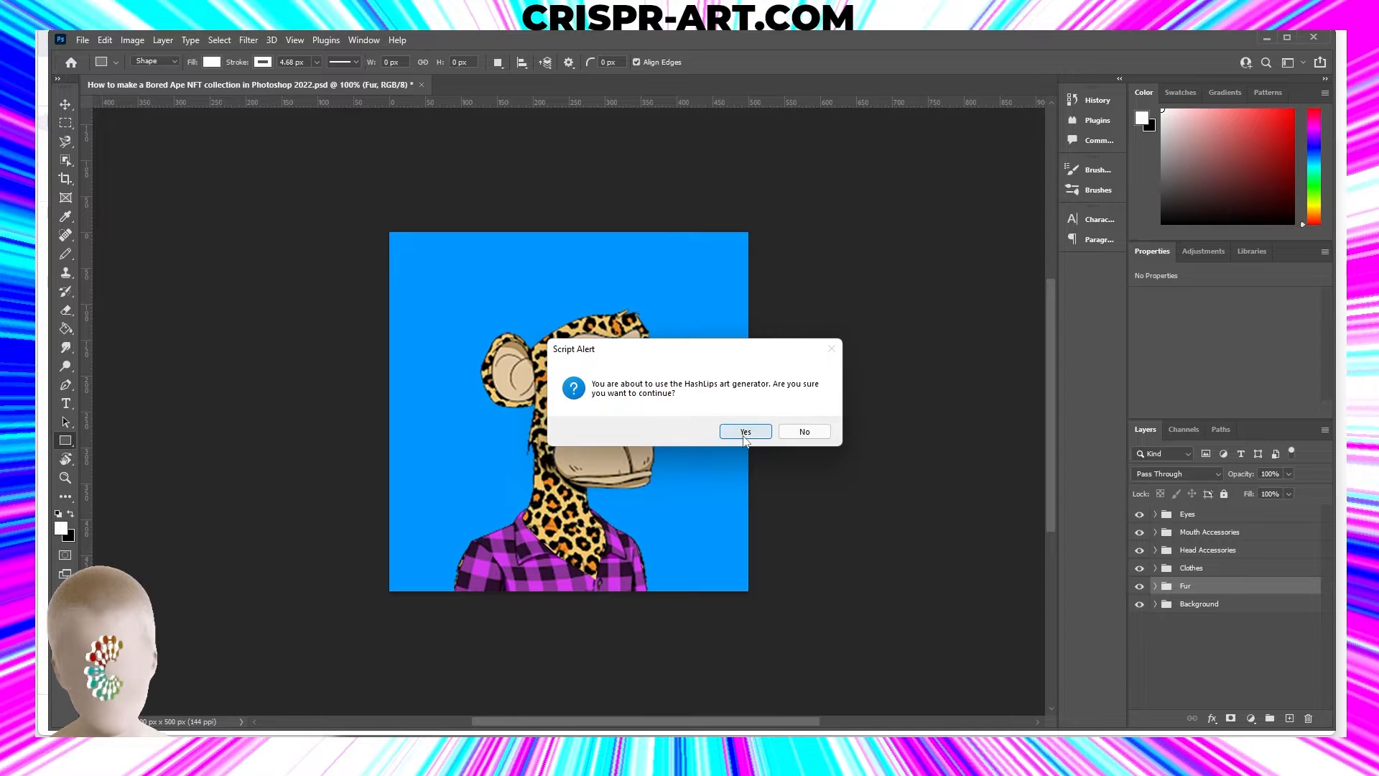
# - Start the art generator, request 30 images, and name the collection 'CRISPR APES'
pyautogui.click(744, 431)
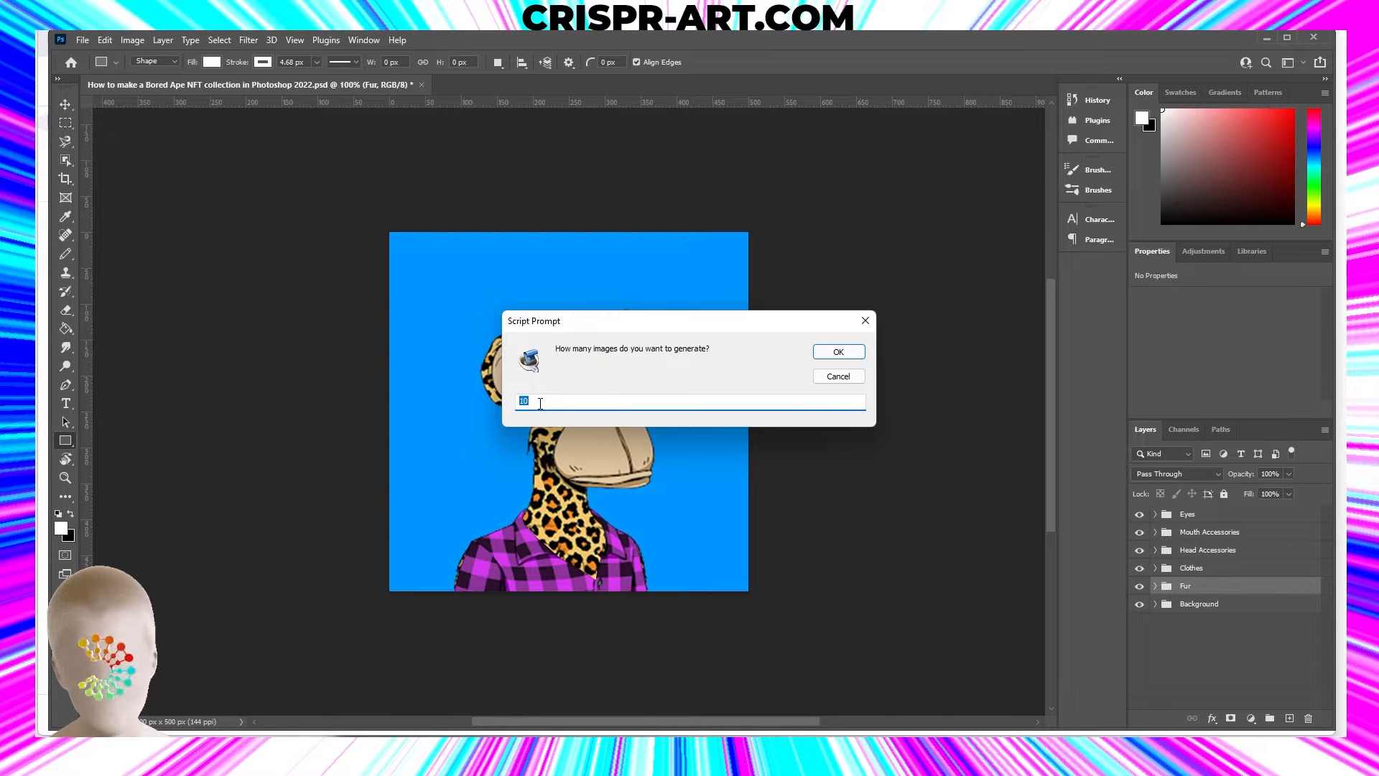
pyautogui.write('30')
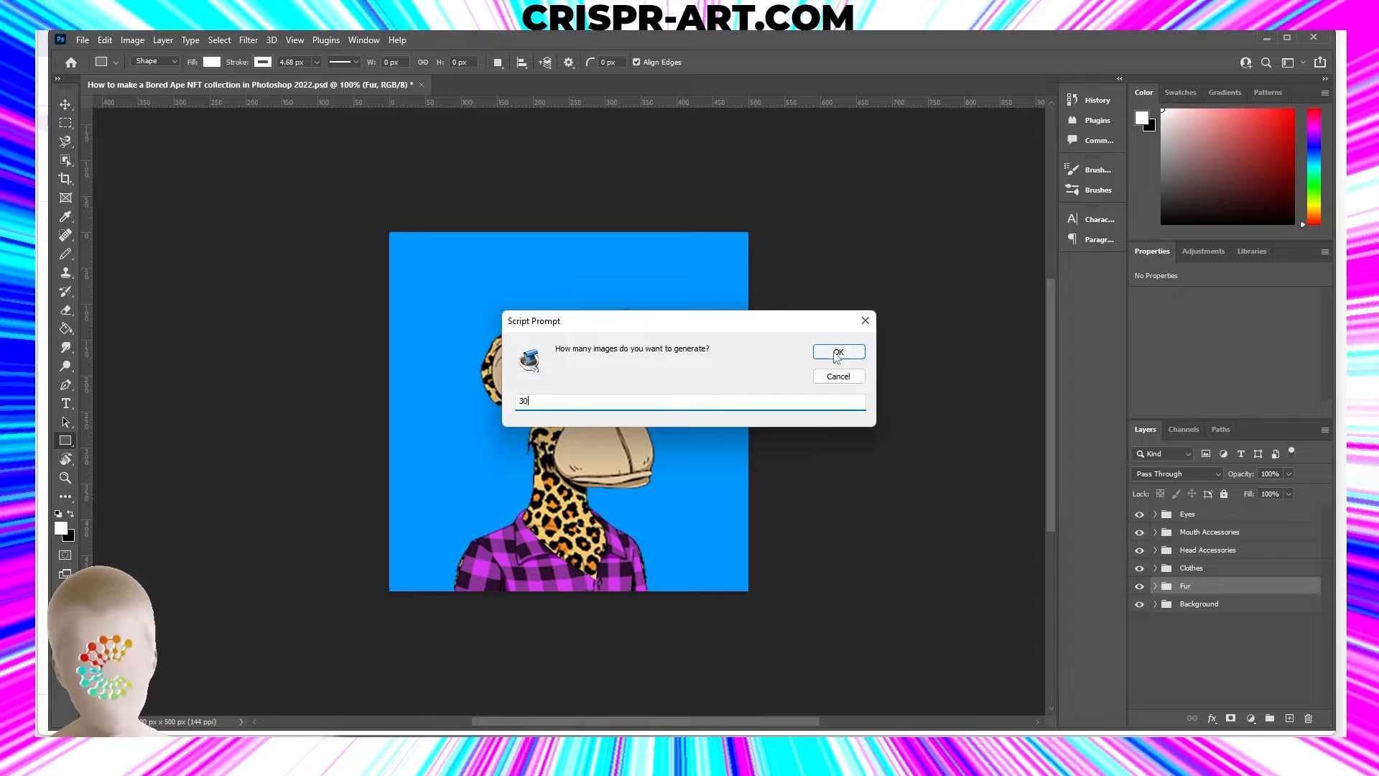
pyautogui.click(836, 351)
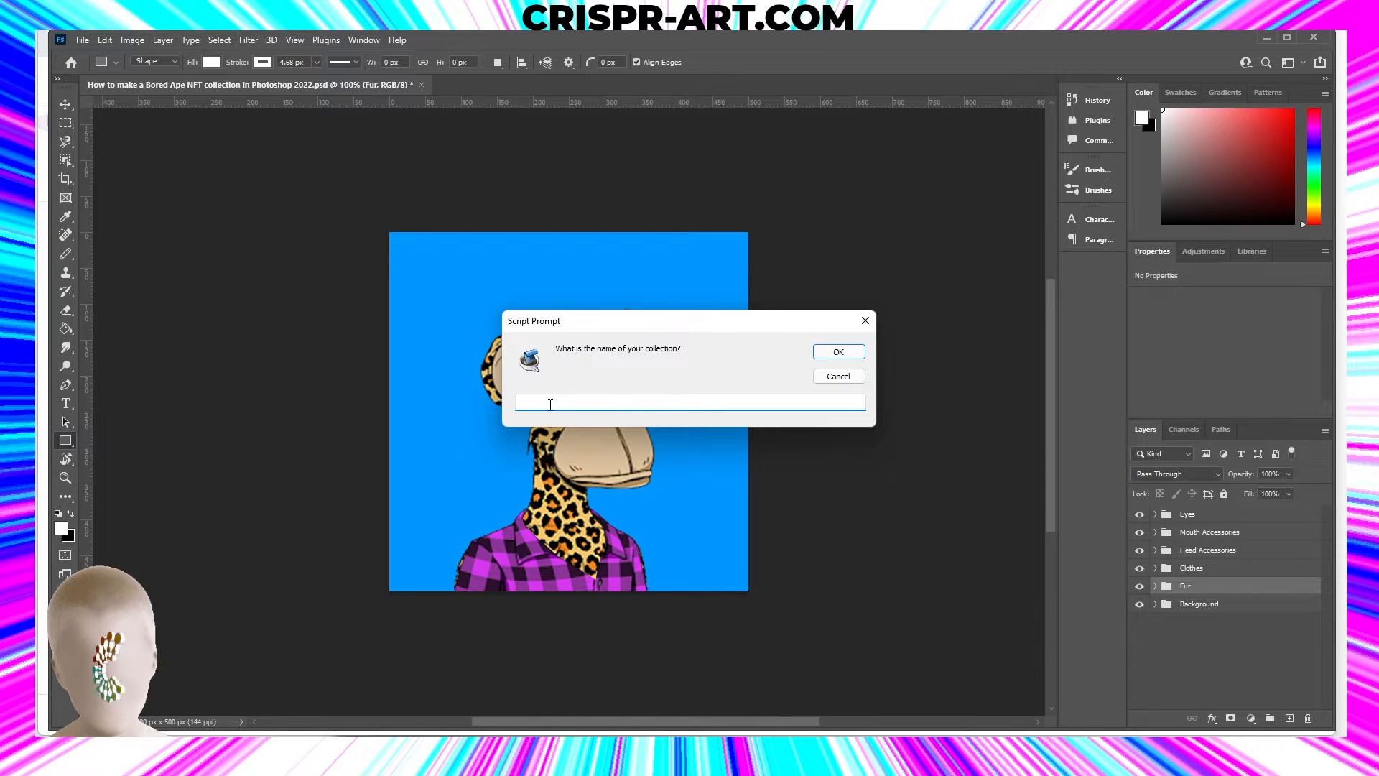
pyautogui.write('CRISP')
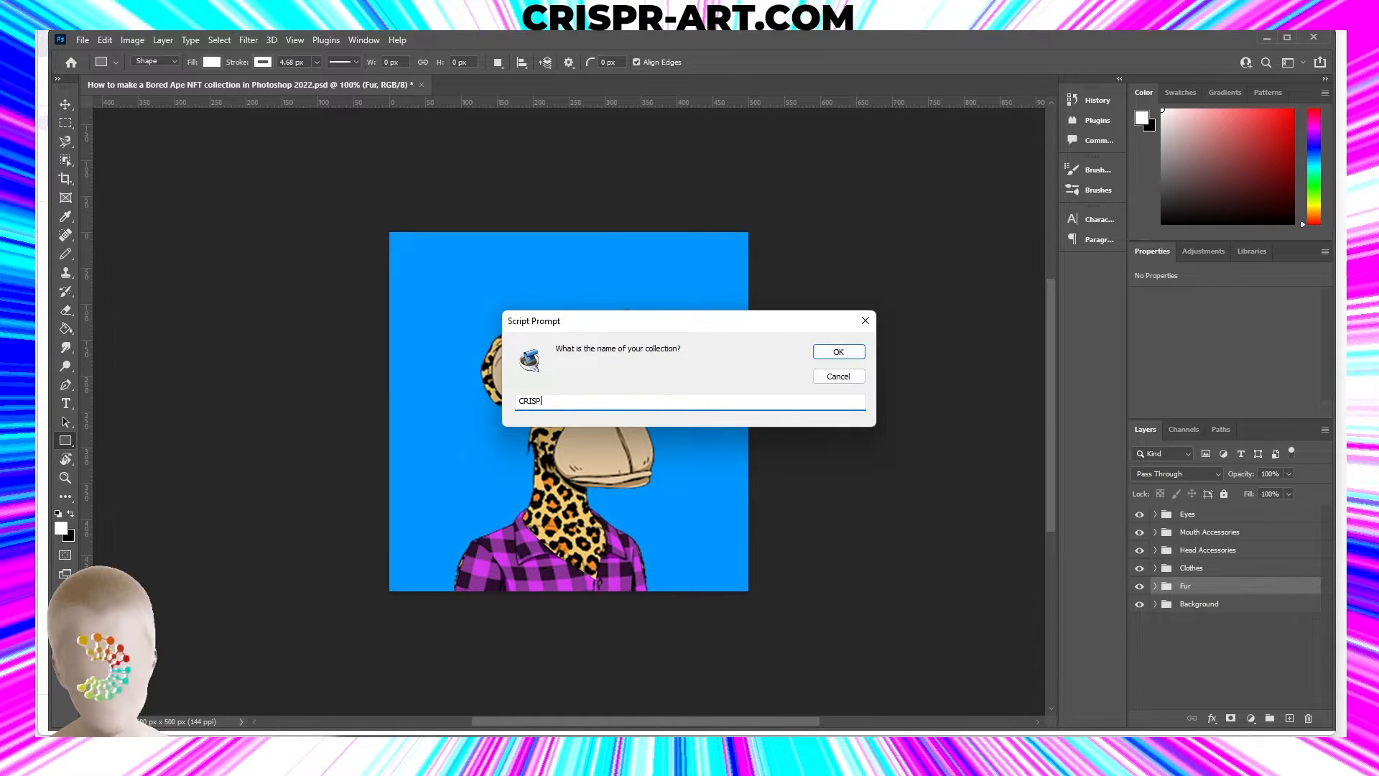
pyautogui.write('R')
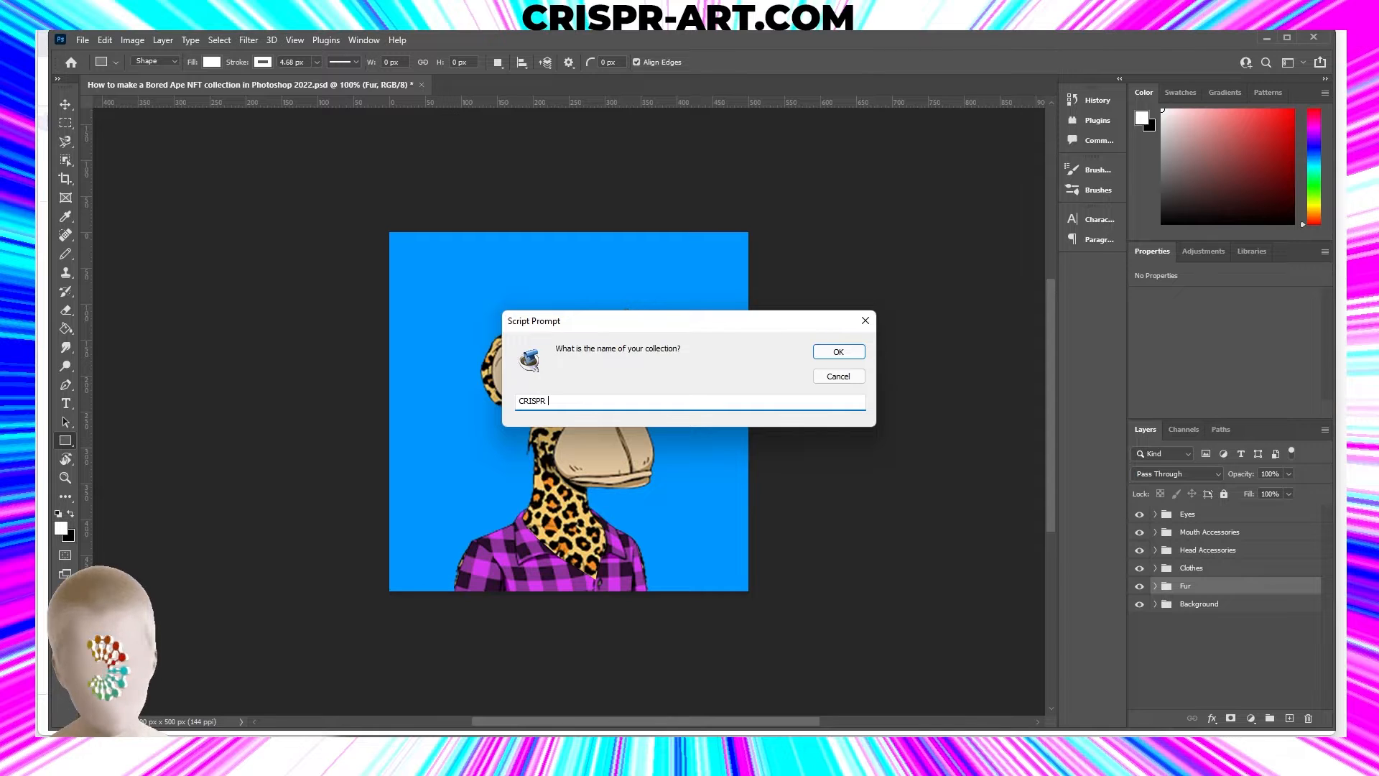
pyautogui.write('APES')
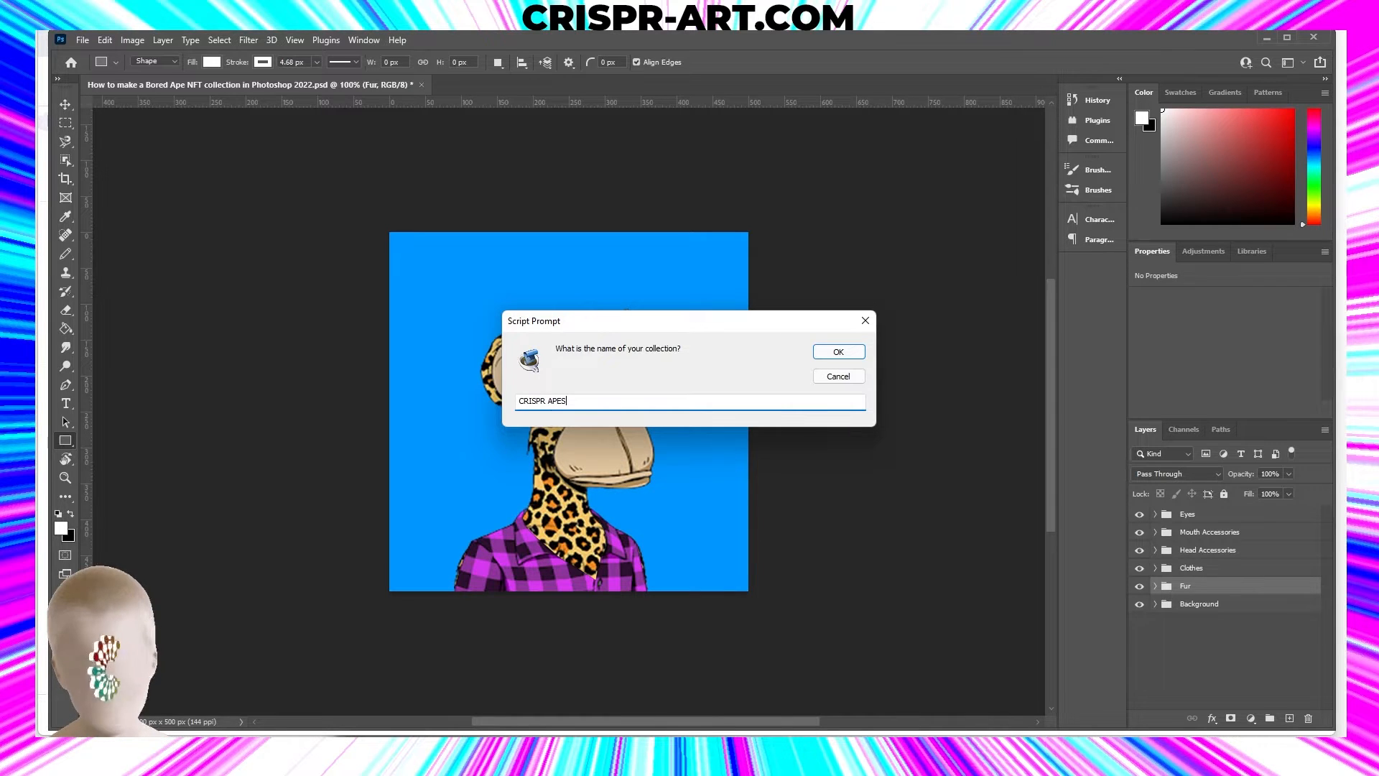
pyautogui.click(836, 351)
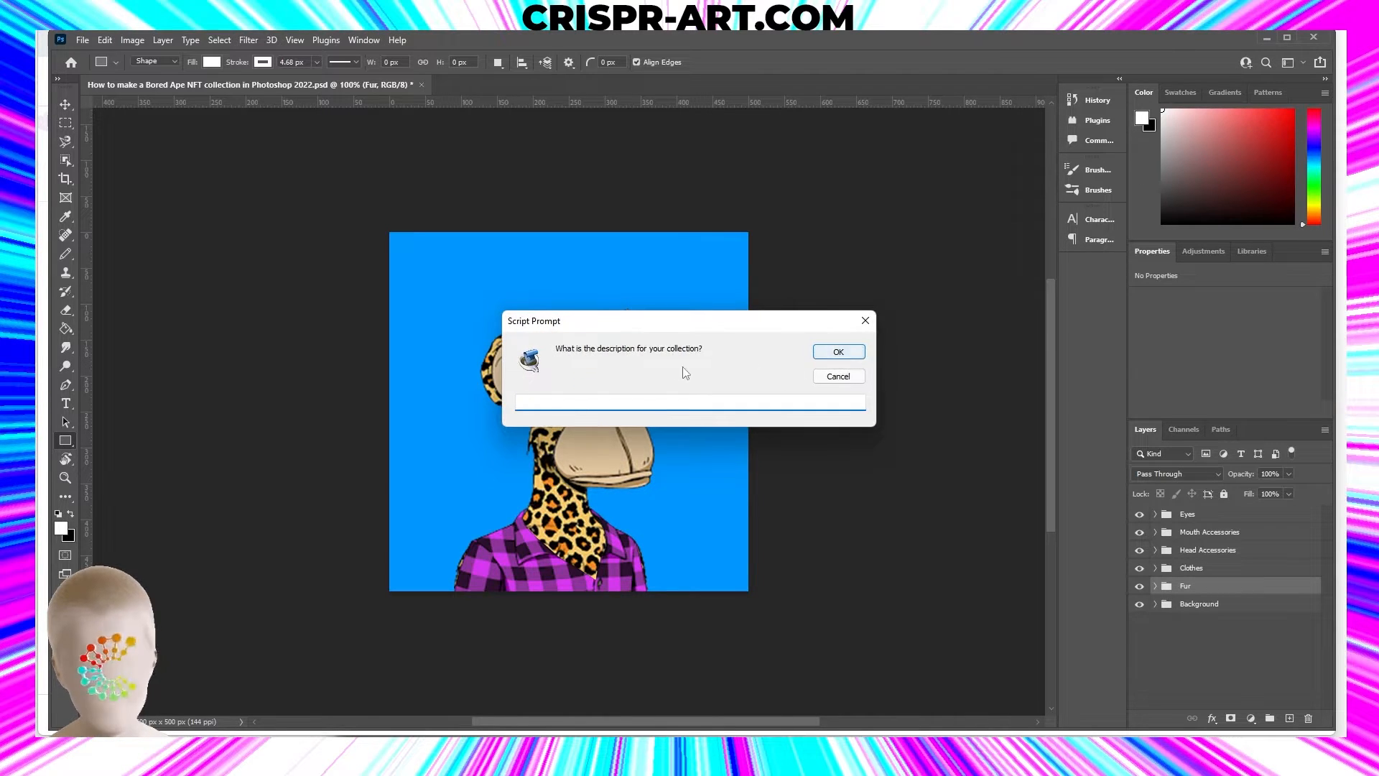
# - Enter and confirm the collection description 'CRISPR APE TUTORIAL'
pyautogui.click(689, 401)
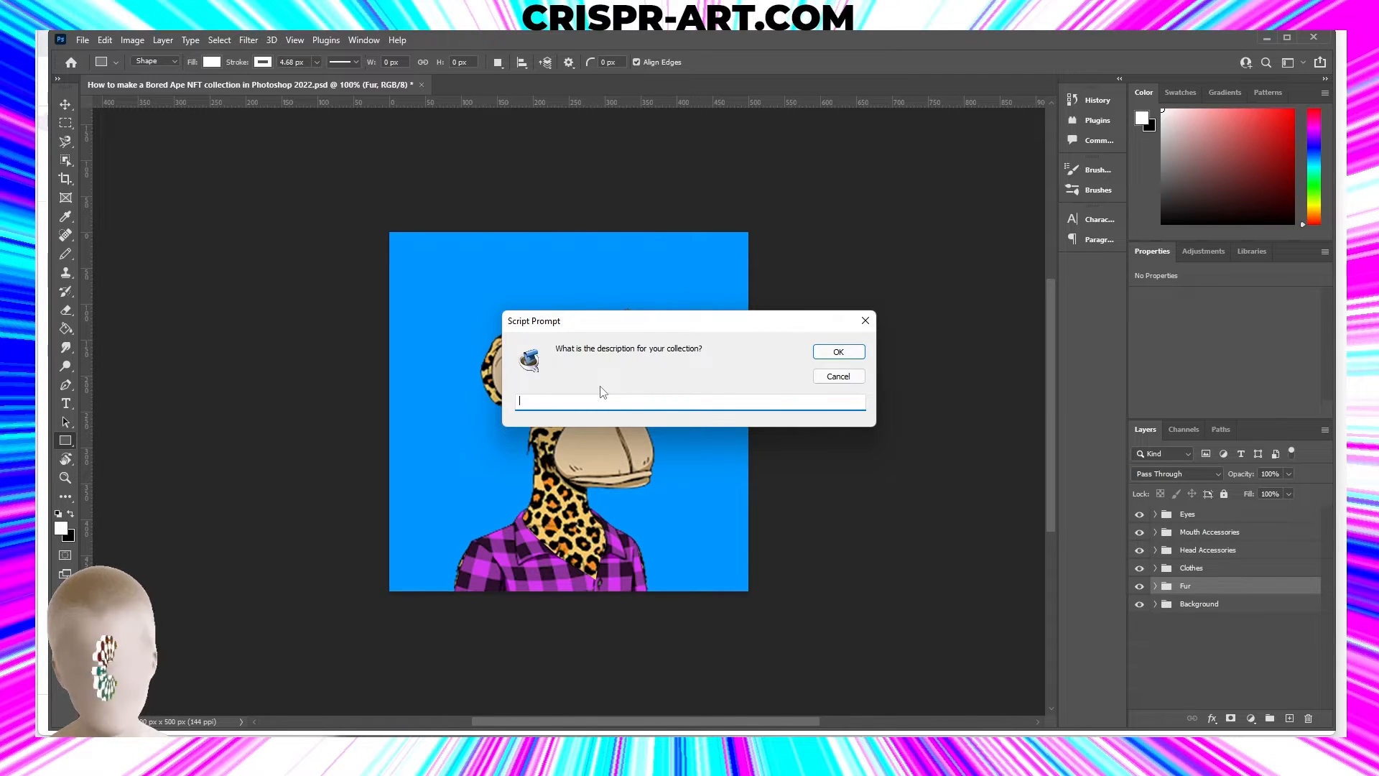
pyautogui.write('CRISPR')
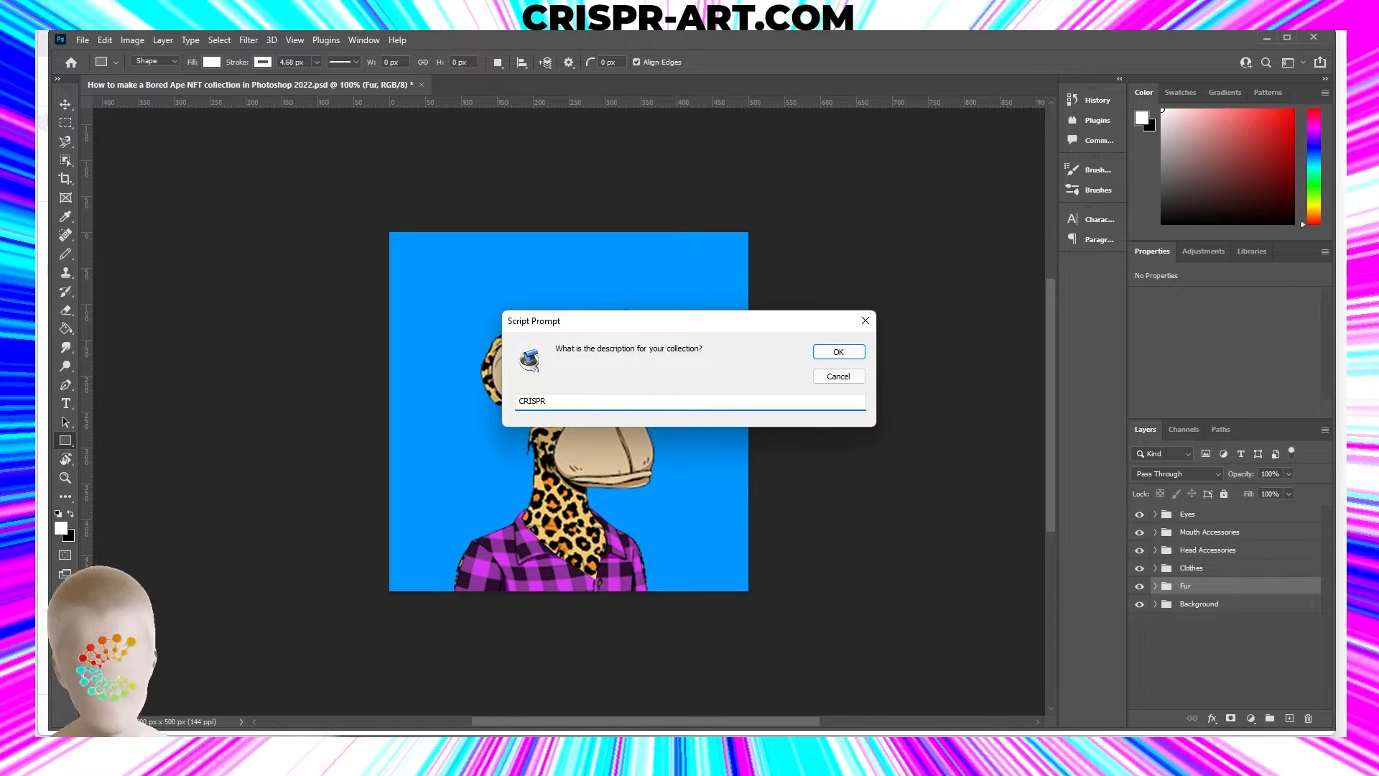
pyautogui.write('APE')
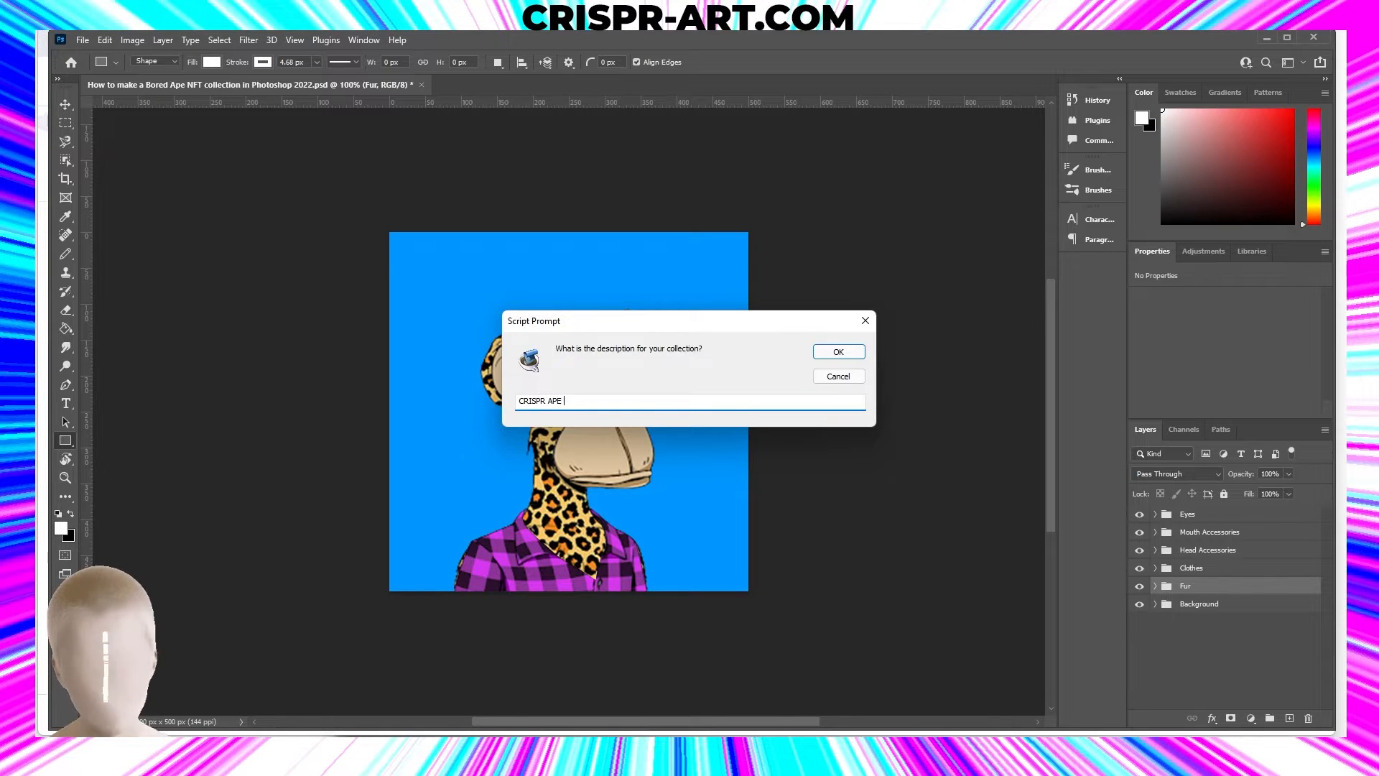
pyautogui.write('TUTPR')
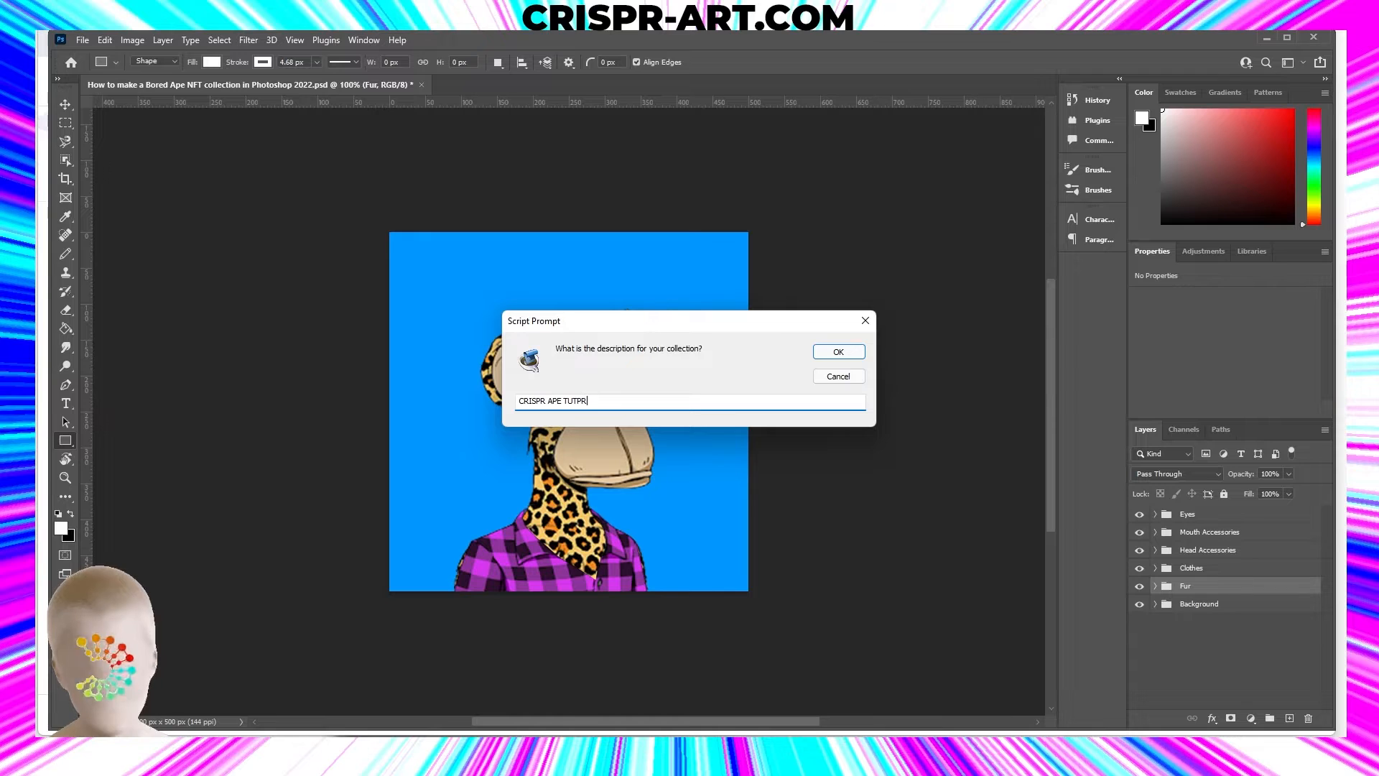
pyautogui.press('Backspace')
pyautogui.write('ORIAL')
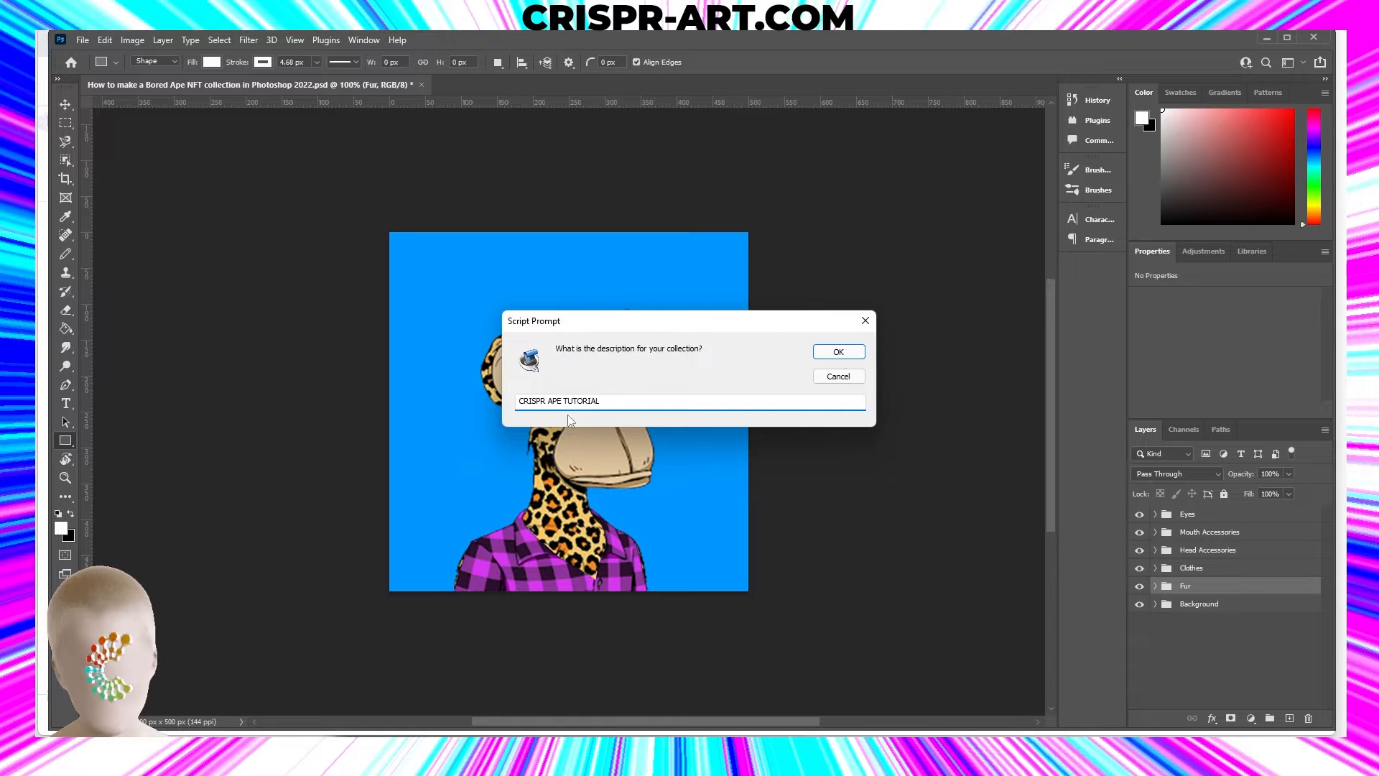
pyautogui.click(836, 352)
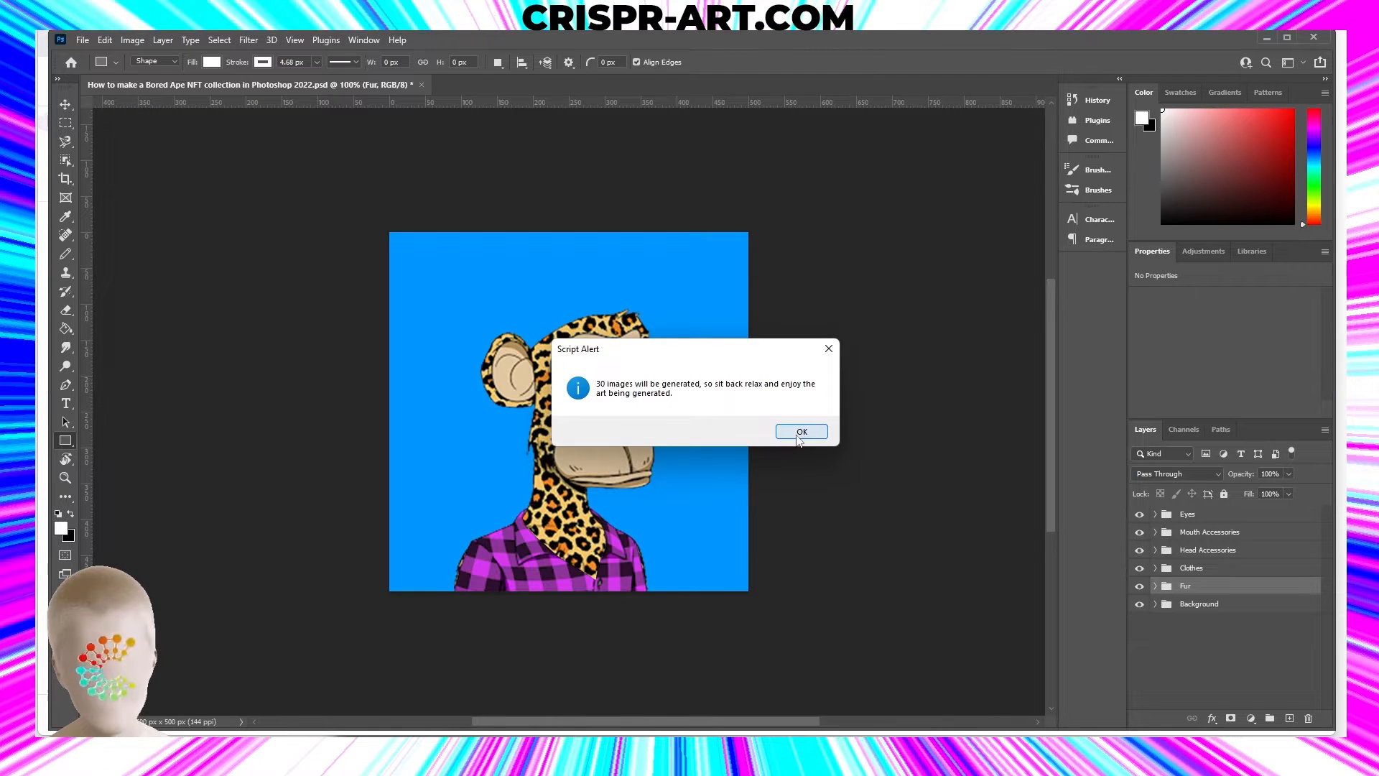
# - Start generating the images and dismiss the 'Generation process is complete' notice
pyautogui.click(801, 431)
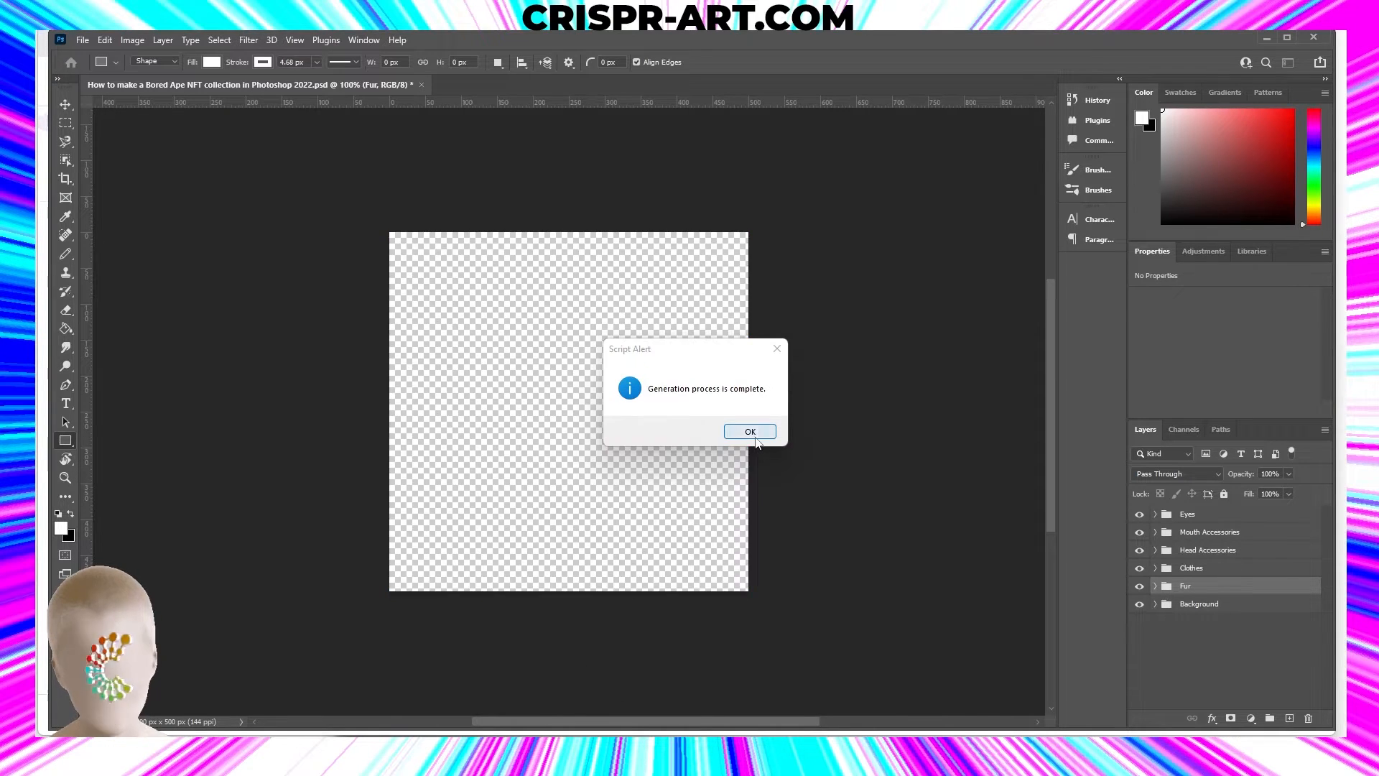
pyautogui.click(749, 431)
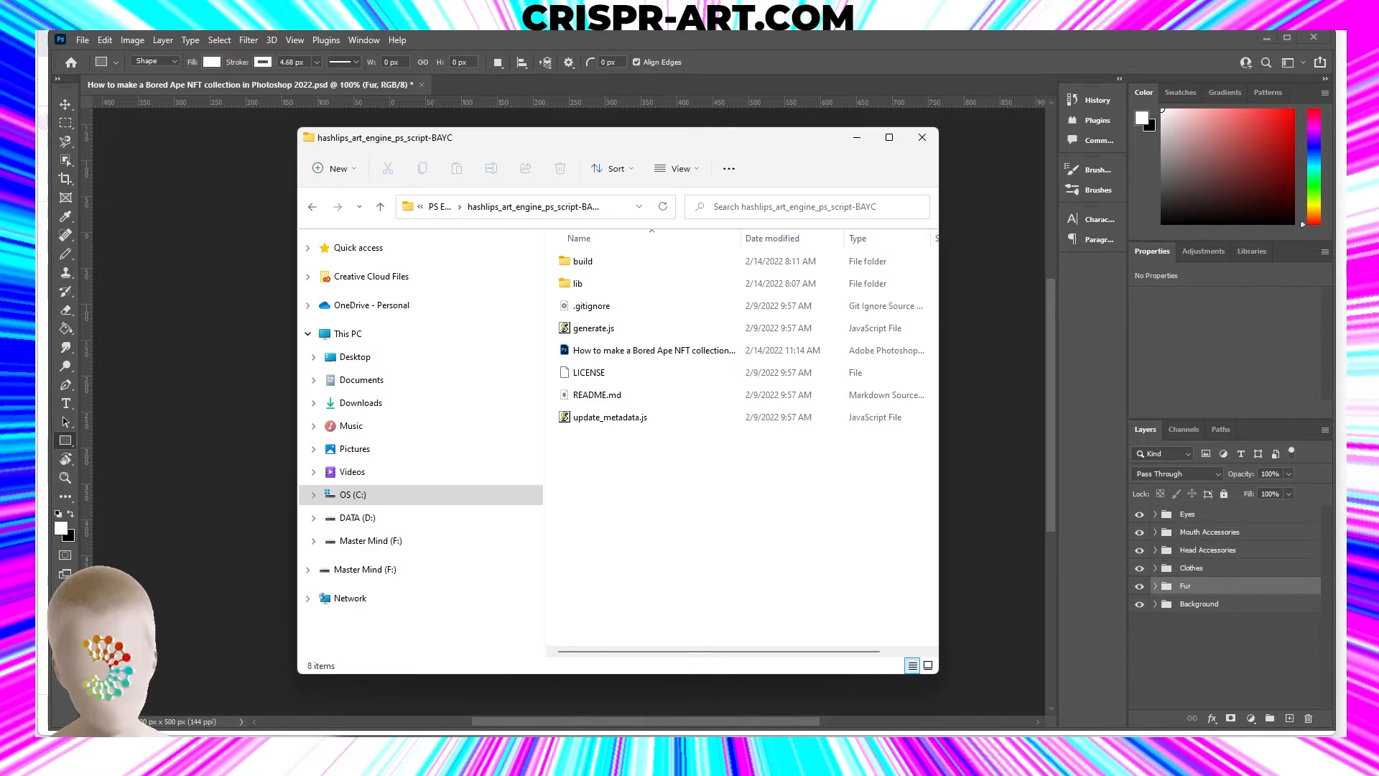
# - Navigate from PS Engine into hashlips_art_engine_ps_script-BAYC > build > images
pyautogui.click(534, 207)
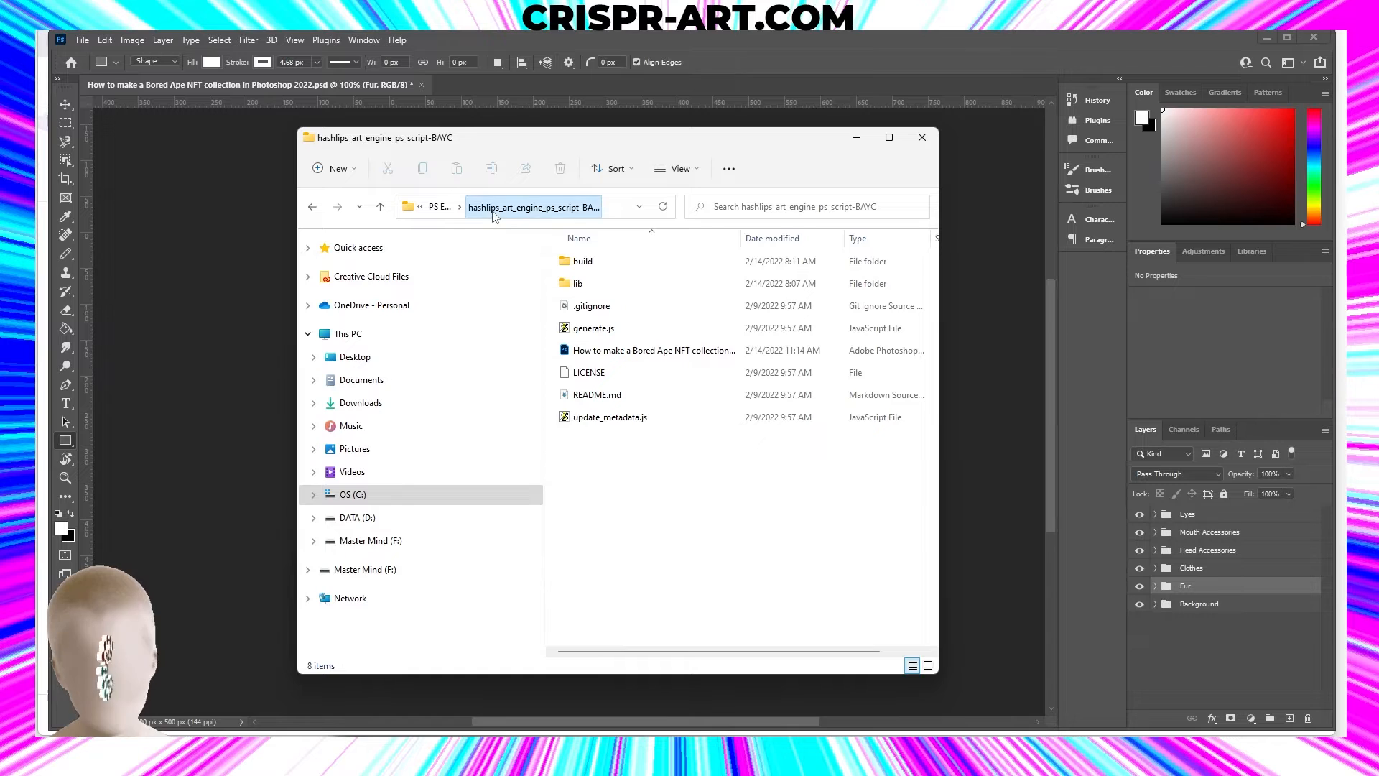
pyautogui.click(380, 206)
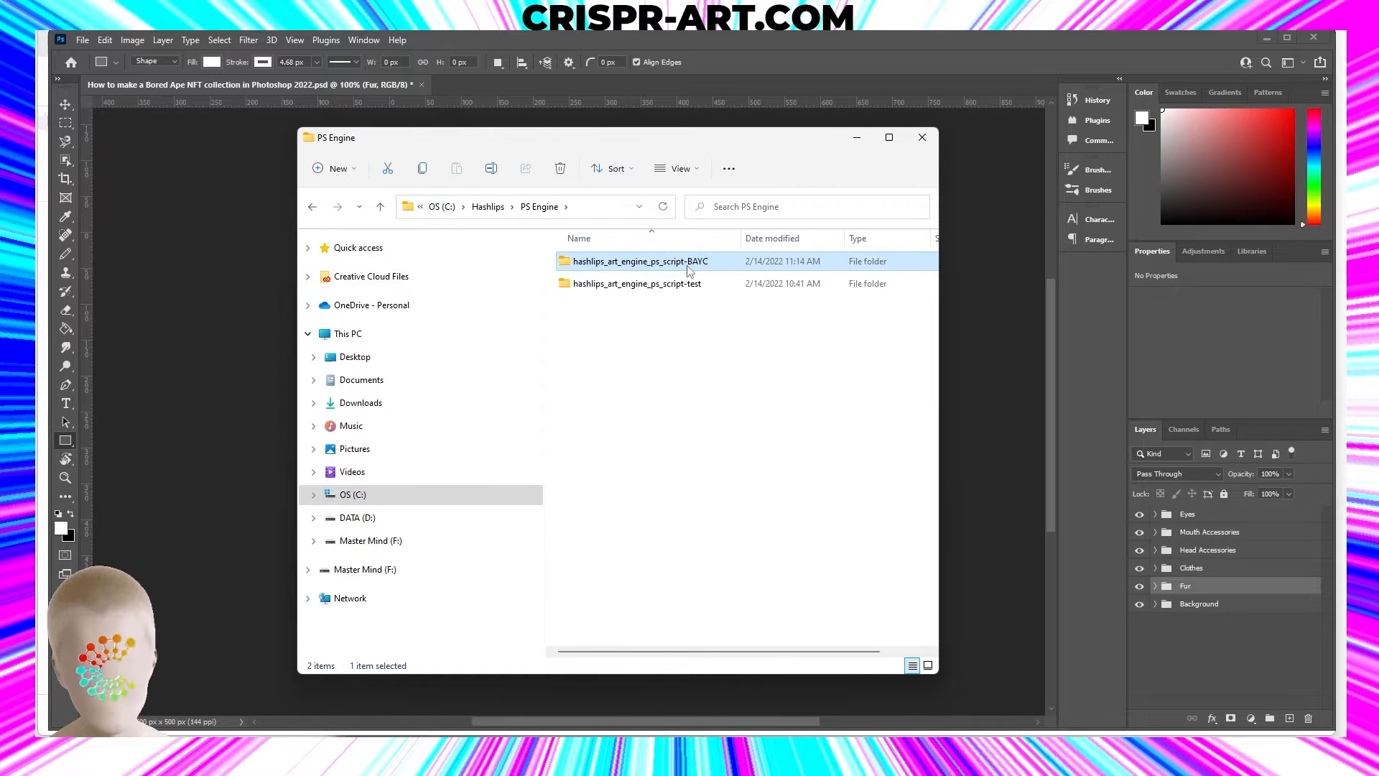
pyautogui.doubleClick(639, 260)
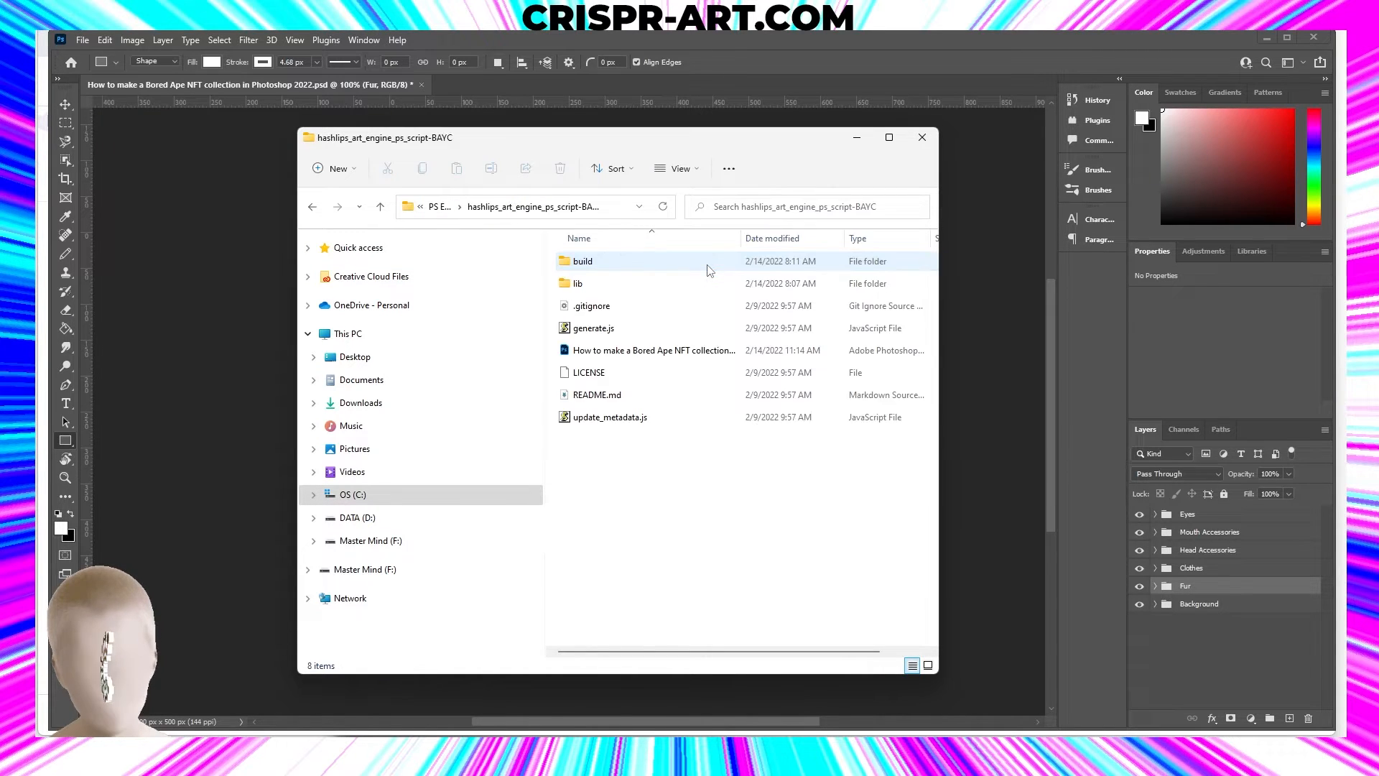
pyautogui.click(653, 349)
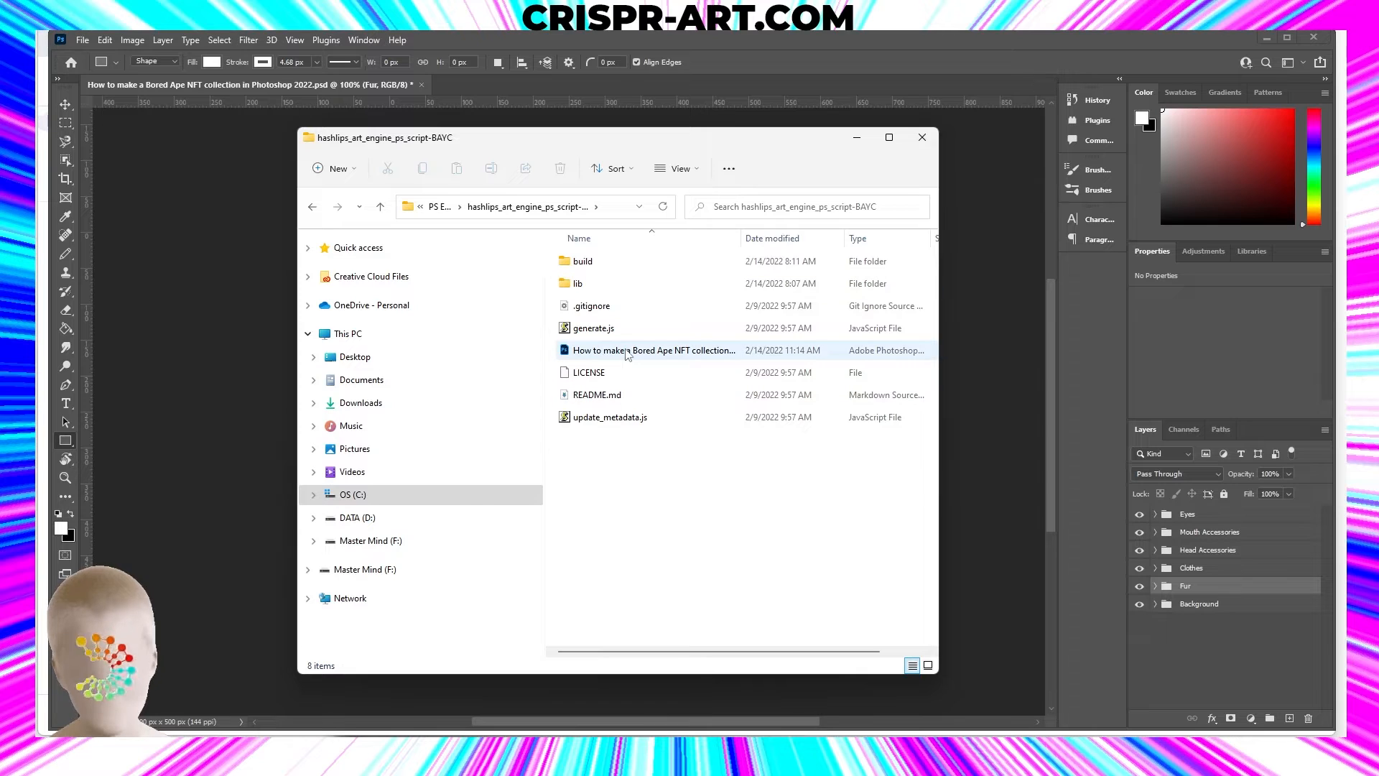
pyautogui.moveTo(655, 350)
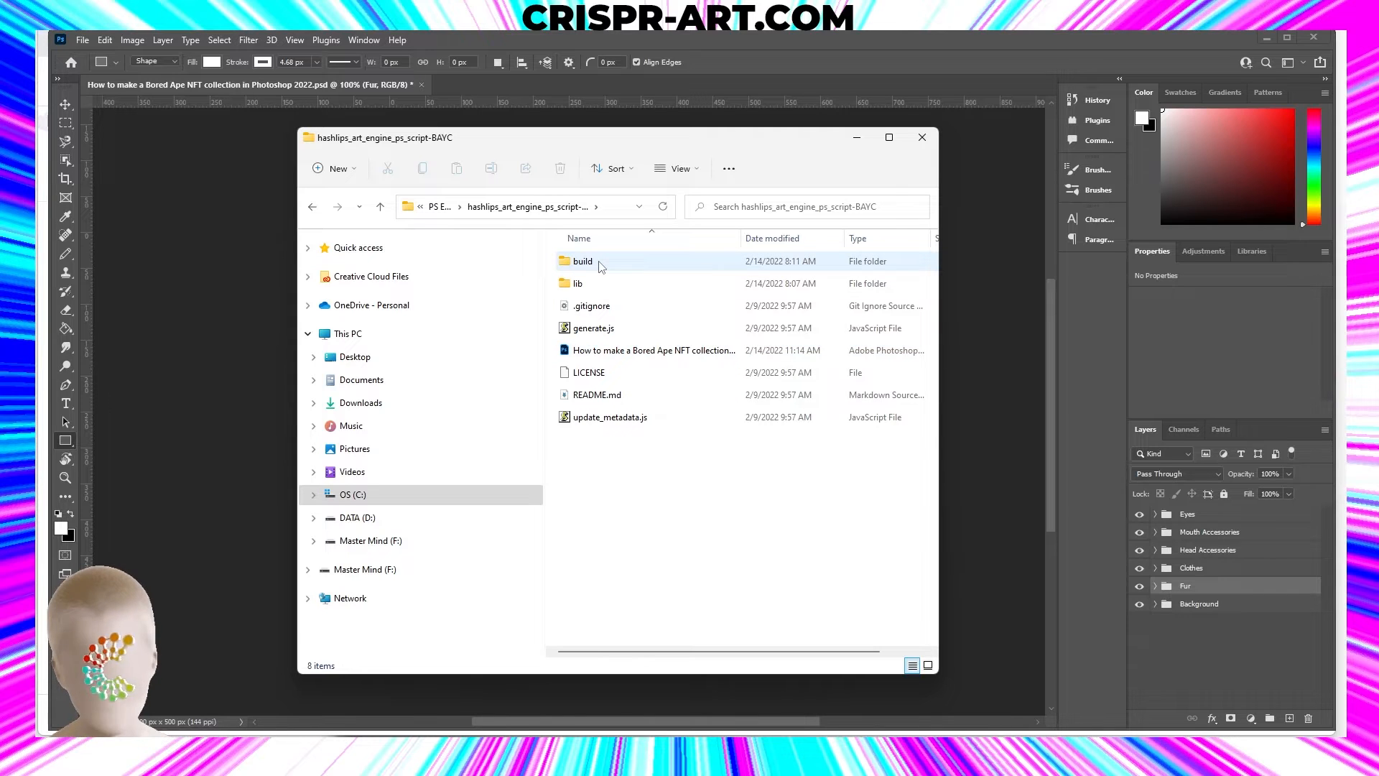
pyautogui.doubleClick(583, 262)
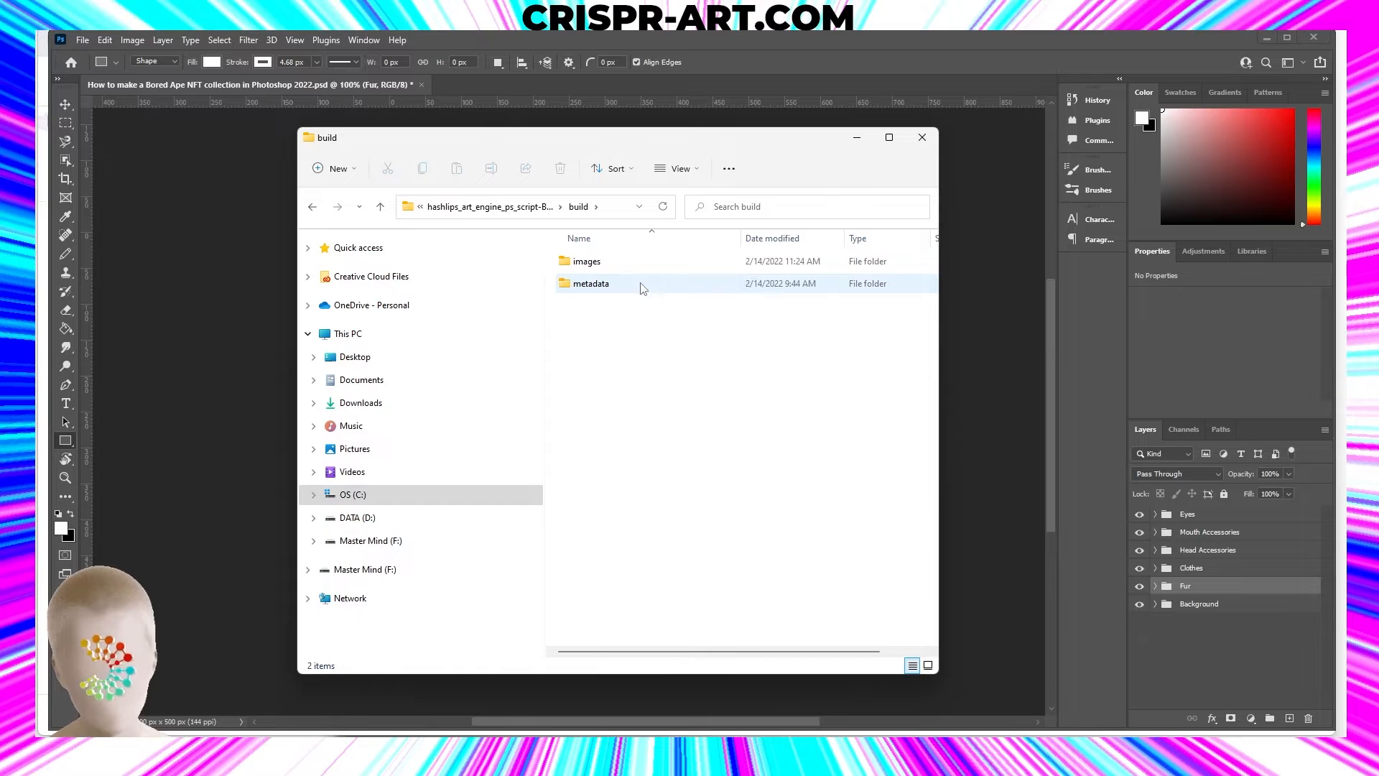
pyautogui.moveTo(627, 261)
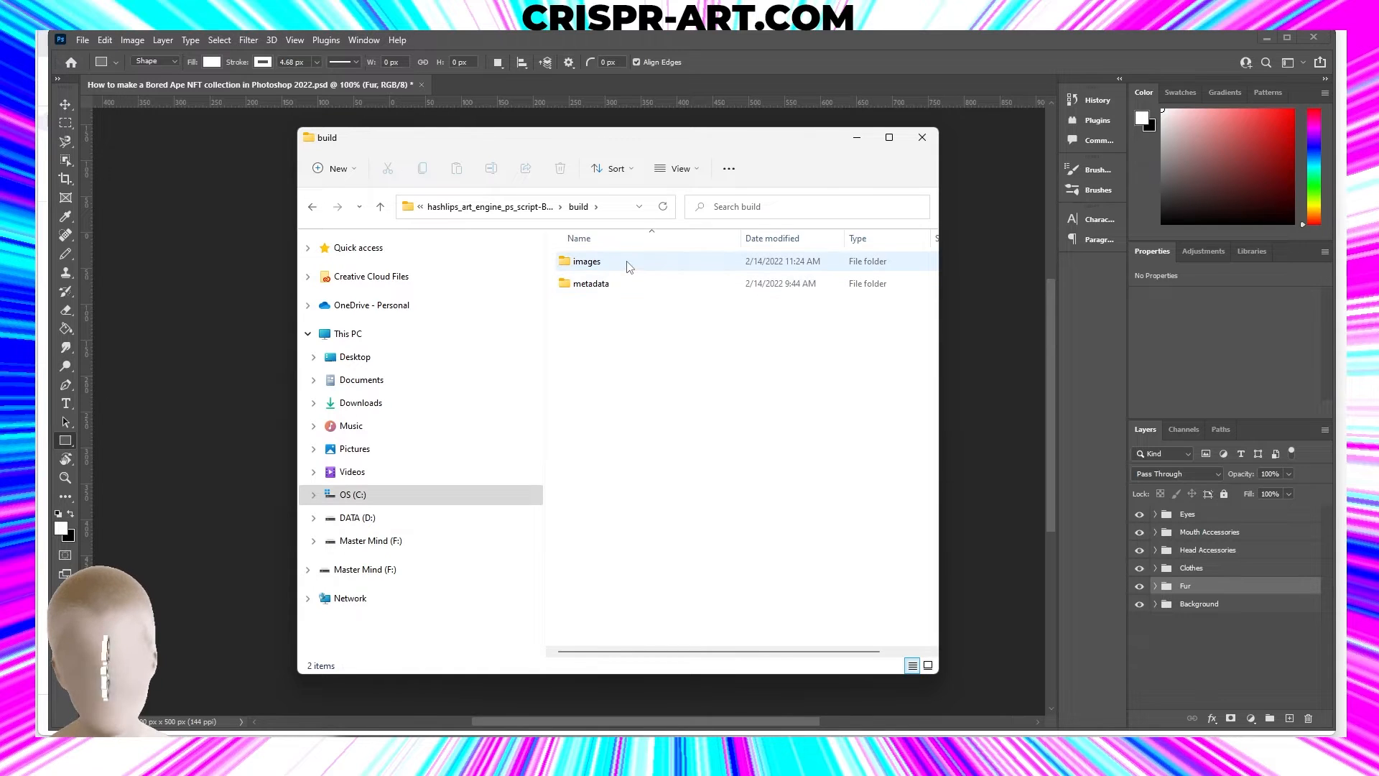
pyautogui.doubleClick(586, 262)
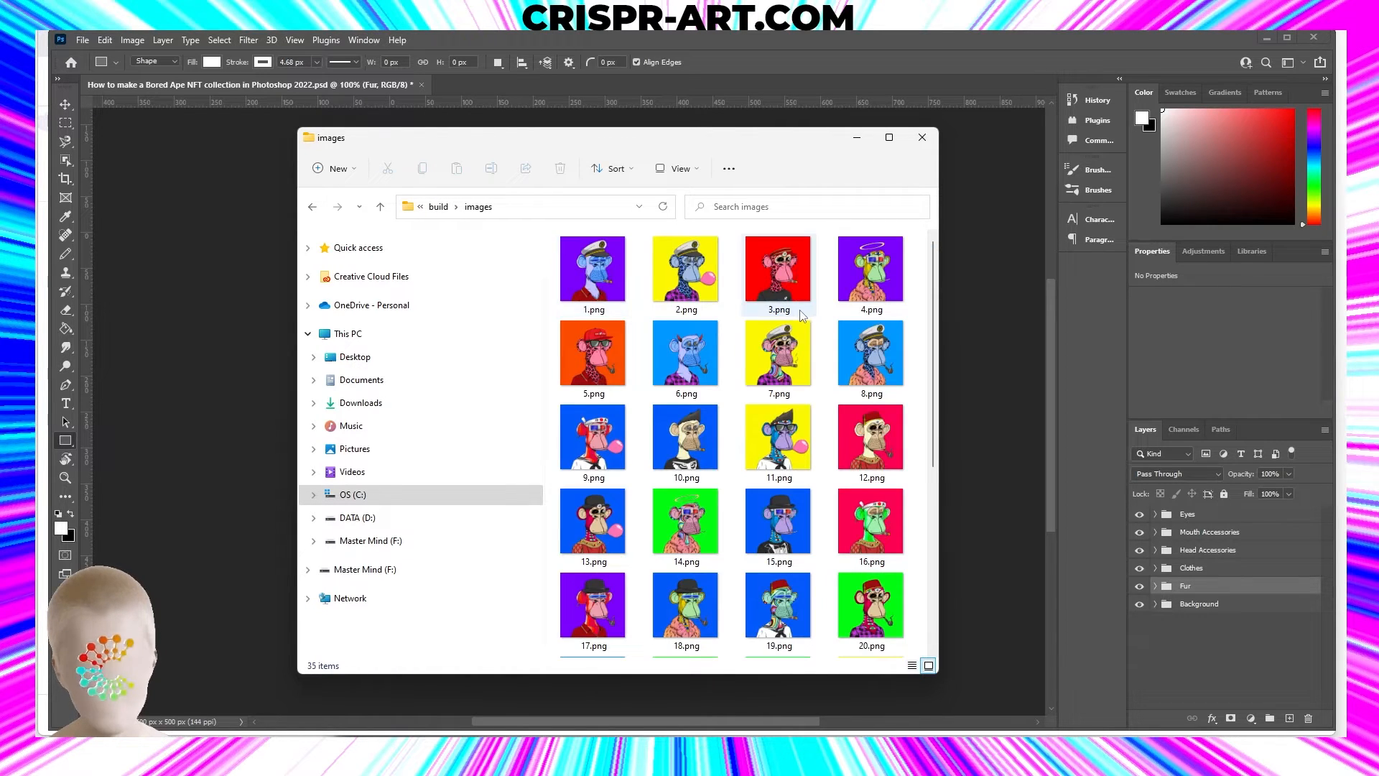
# - Open the first generated ape, 1.png, in the Photos viewer
pyautogui.scroll(-3)
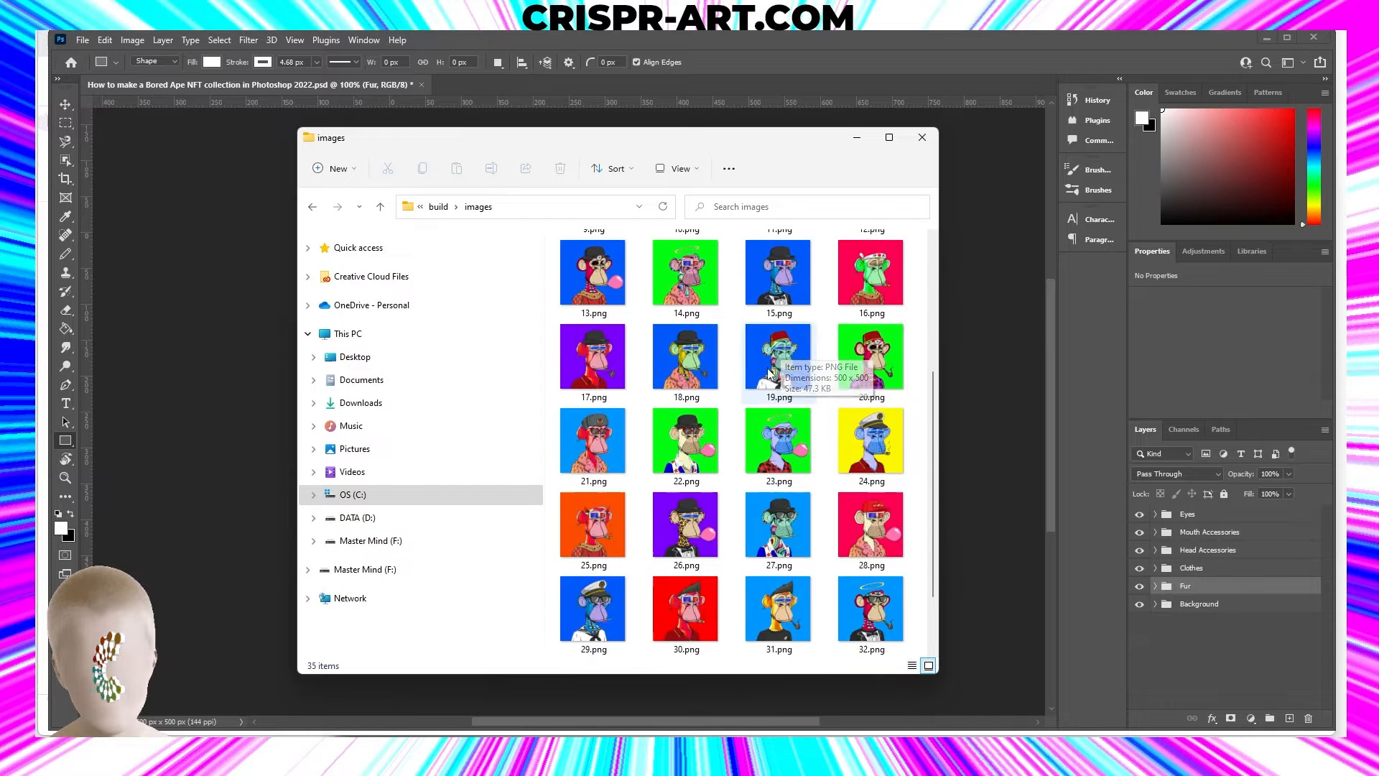
pyautogui.scroll(3)
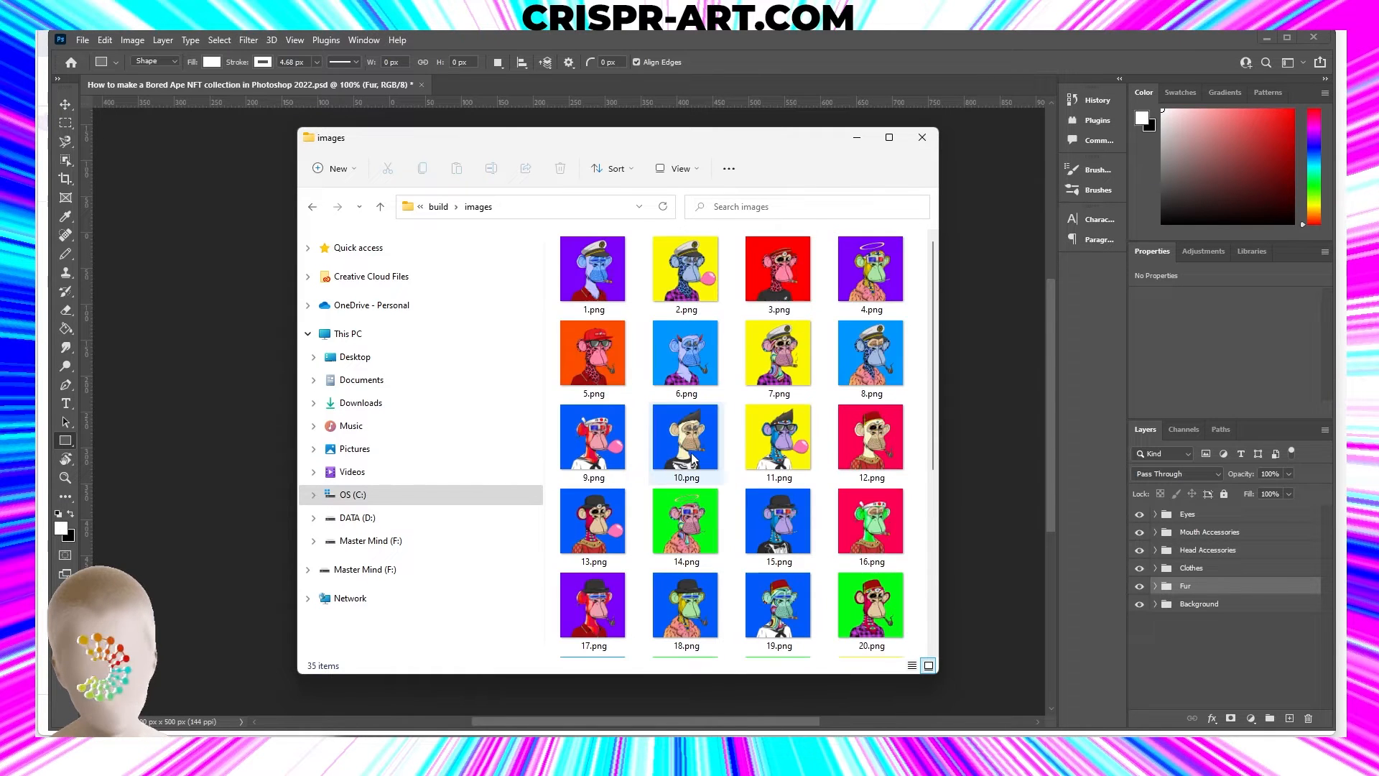
pyautogui.click(592, 268)
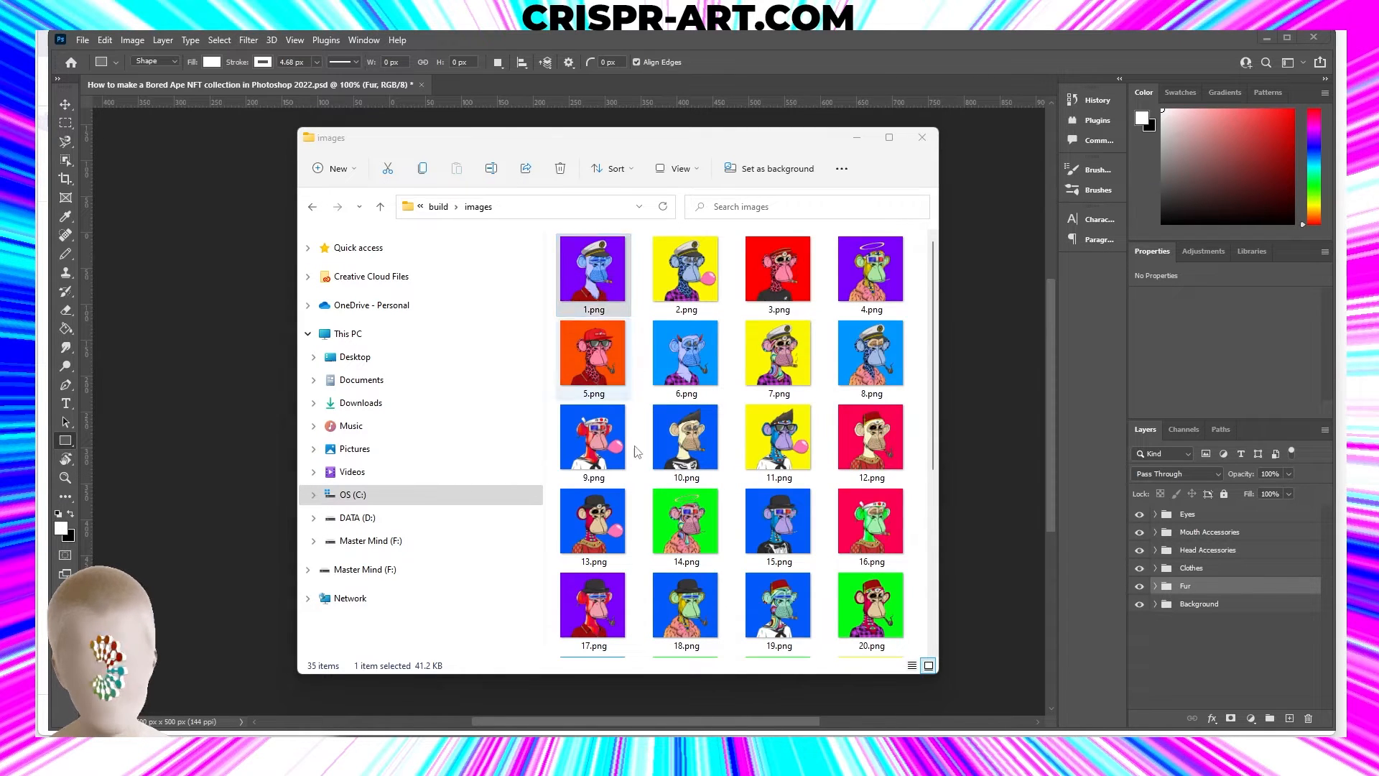
pyautogui.doubleClick(592, 269)
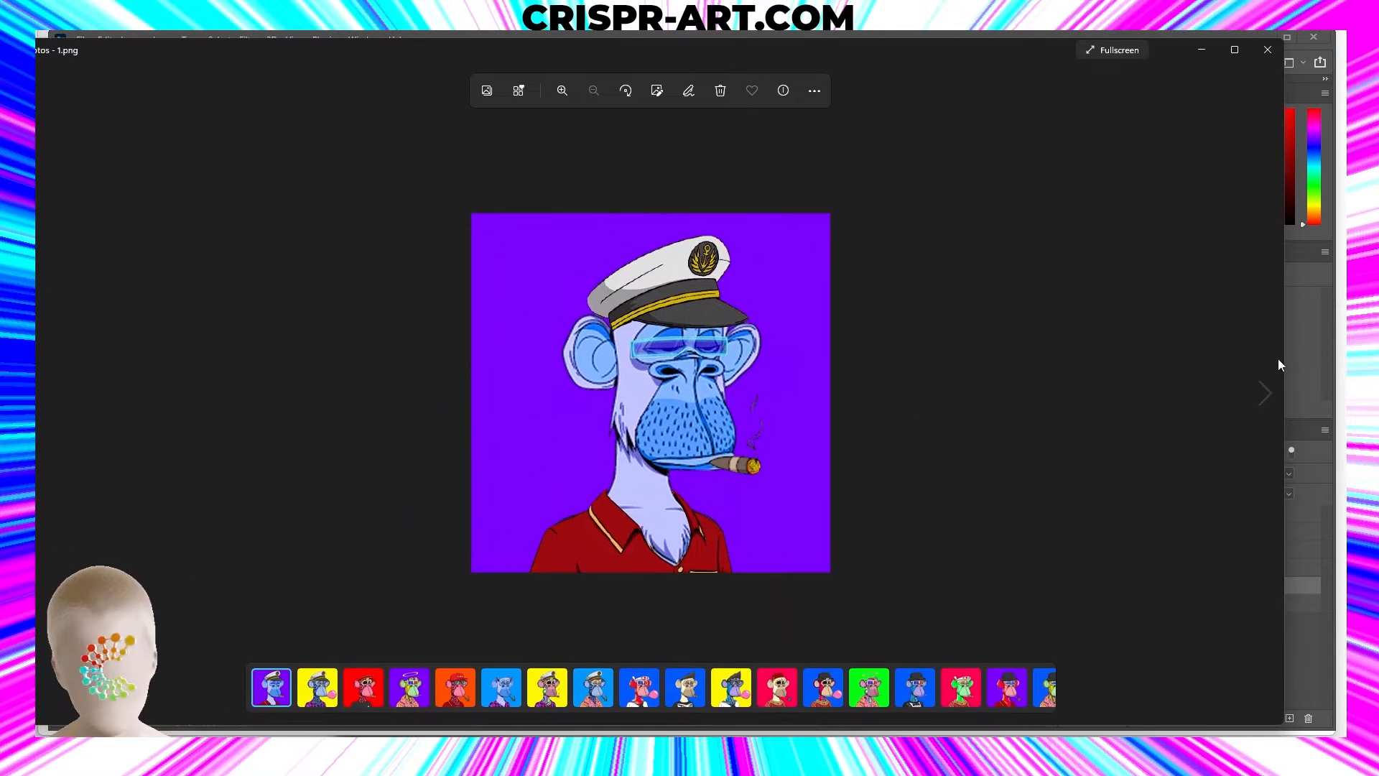
pyautogui.moveTo(1265, 391)
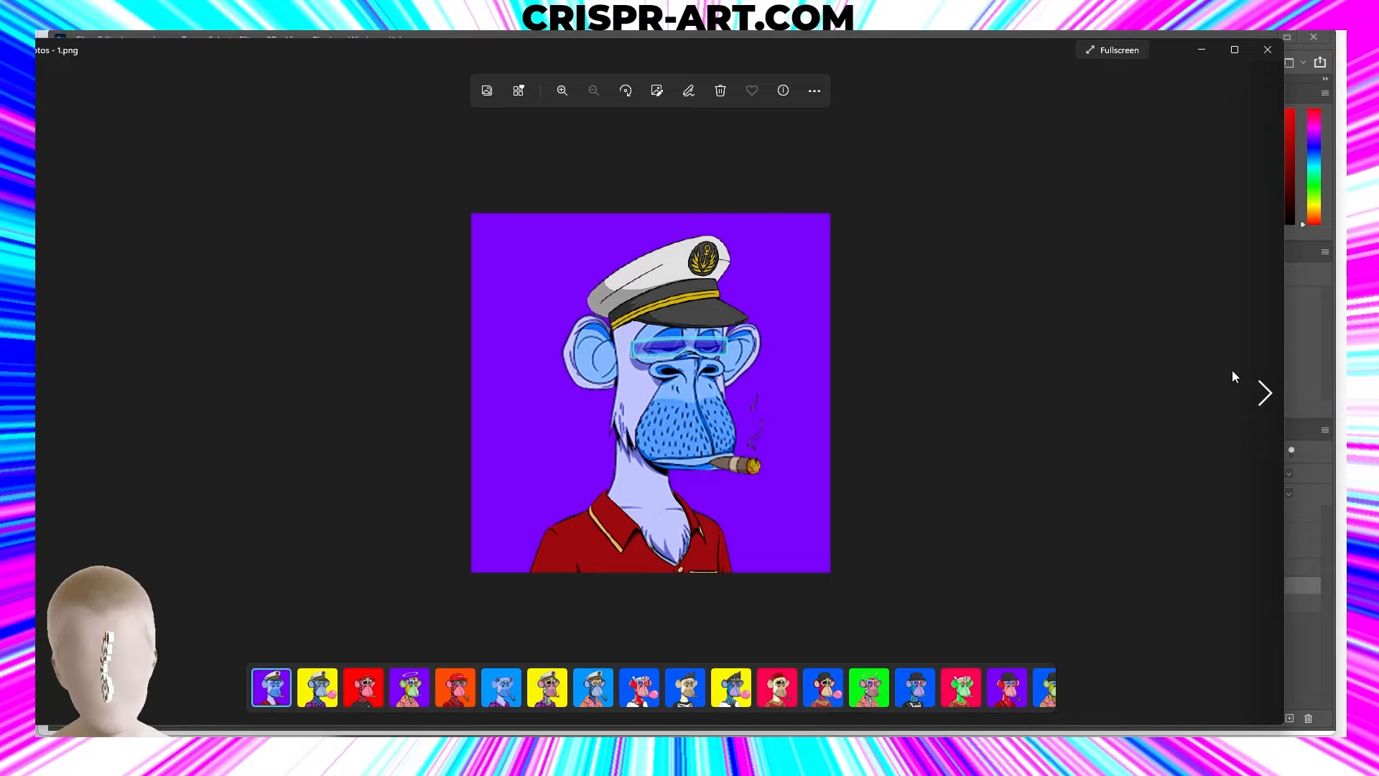
pyautogui.moveTo(1009, 378)
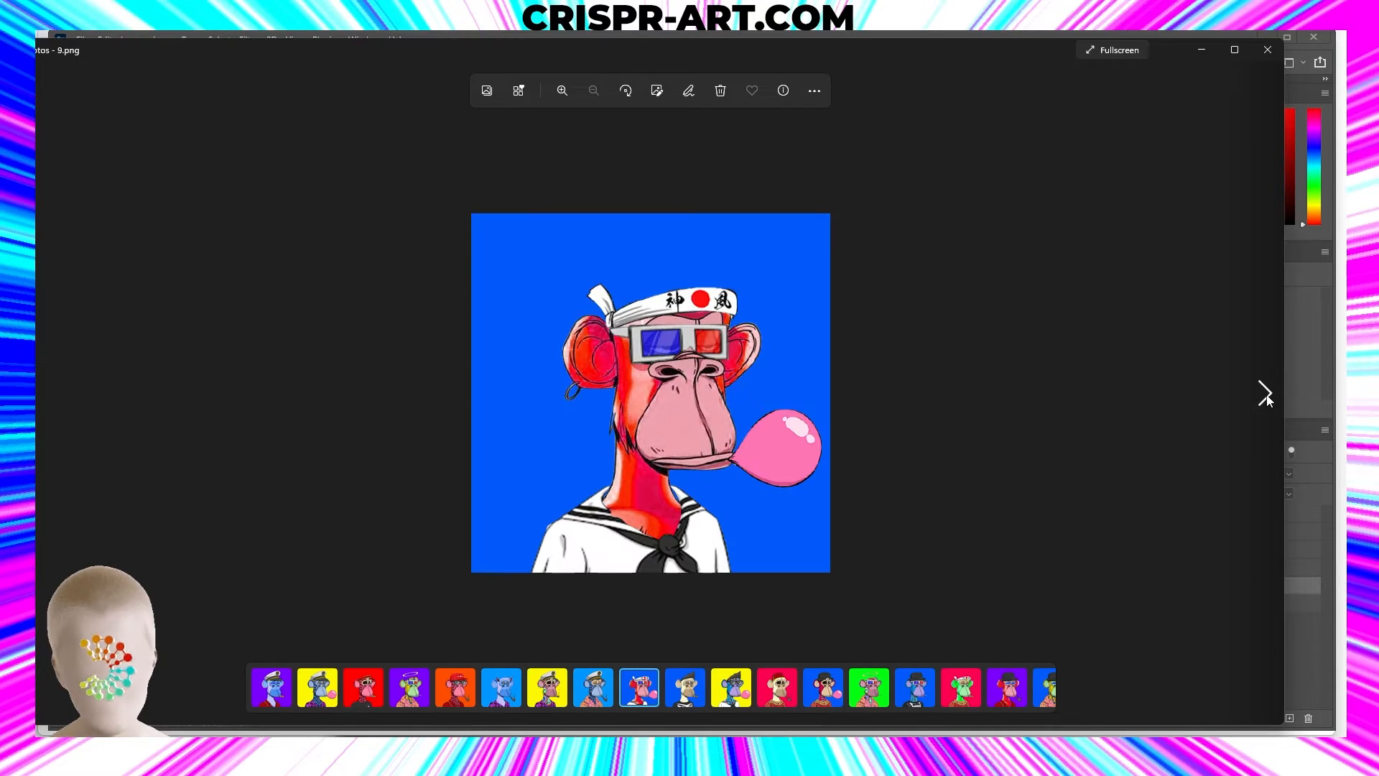
pyautogui.moveTo(1202, 461)
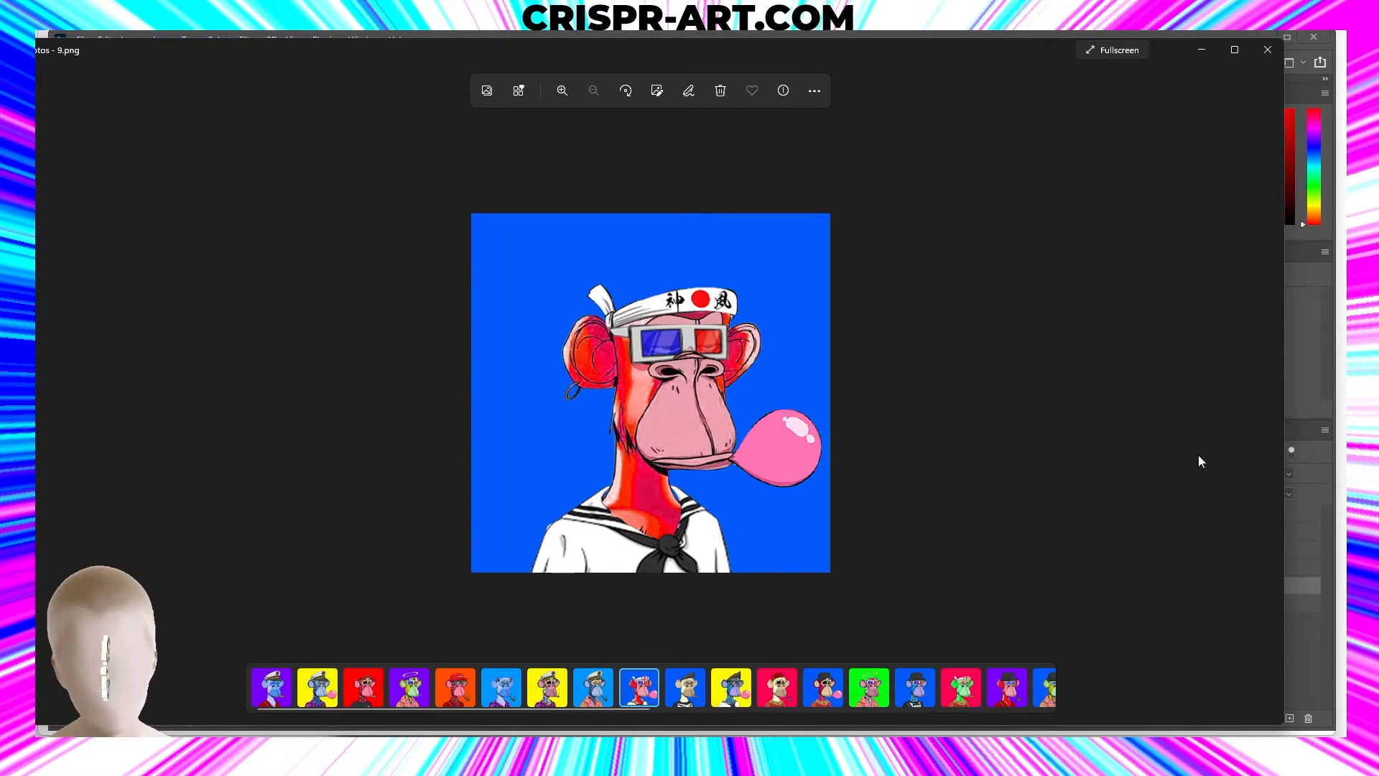
# - Step back to 8.png, then close the Photos viewer
pyautogui.click(592, 687)
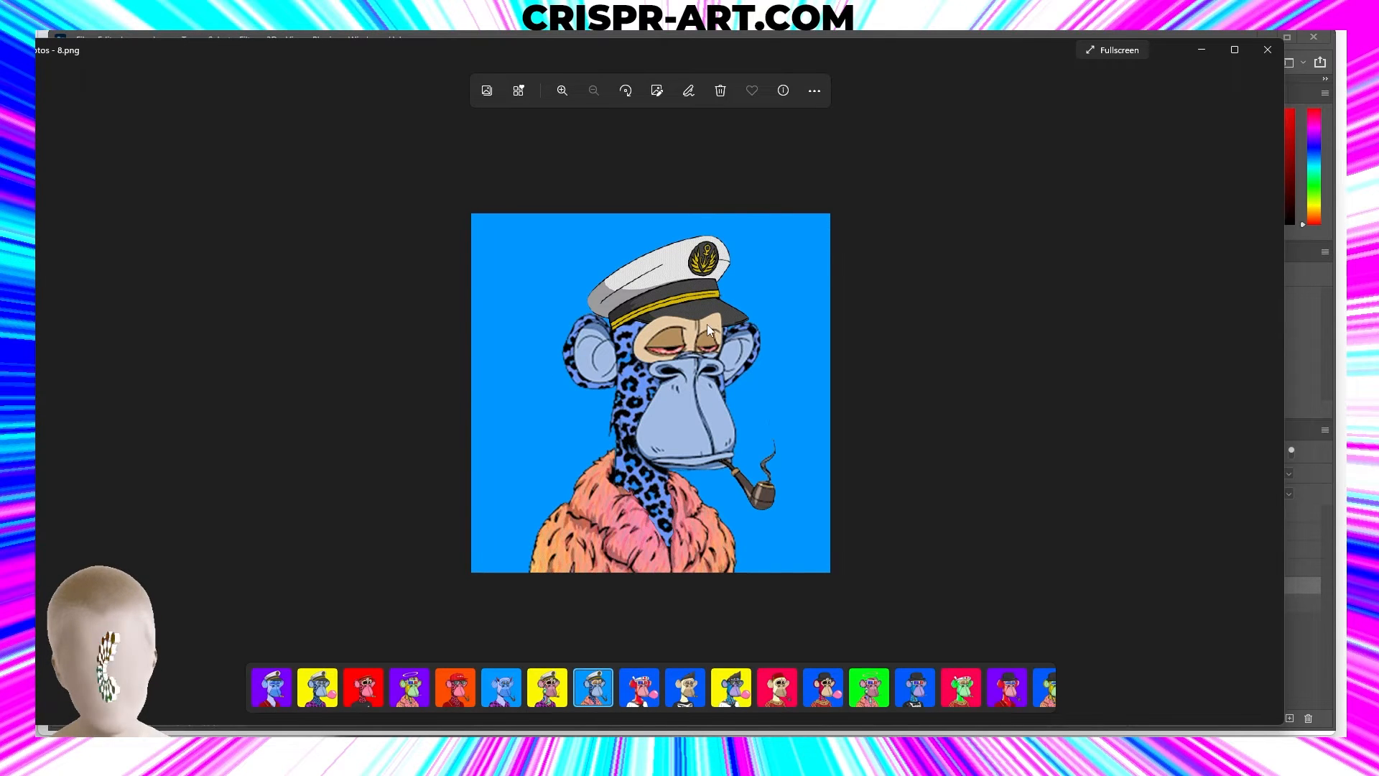
pyautogui.click(547, 686)
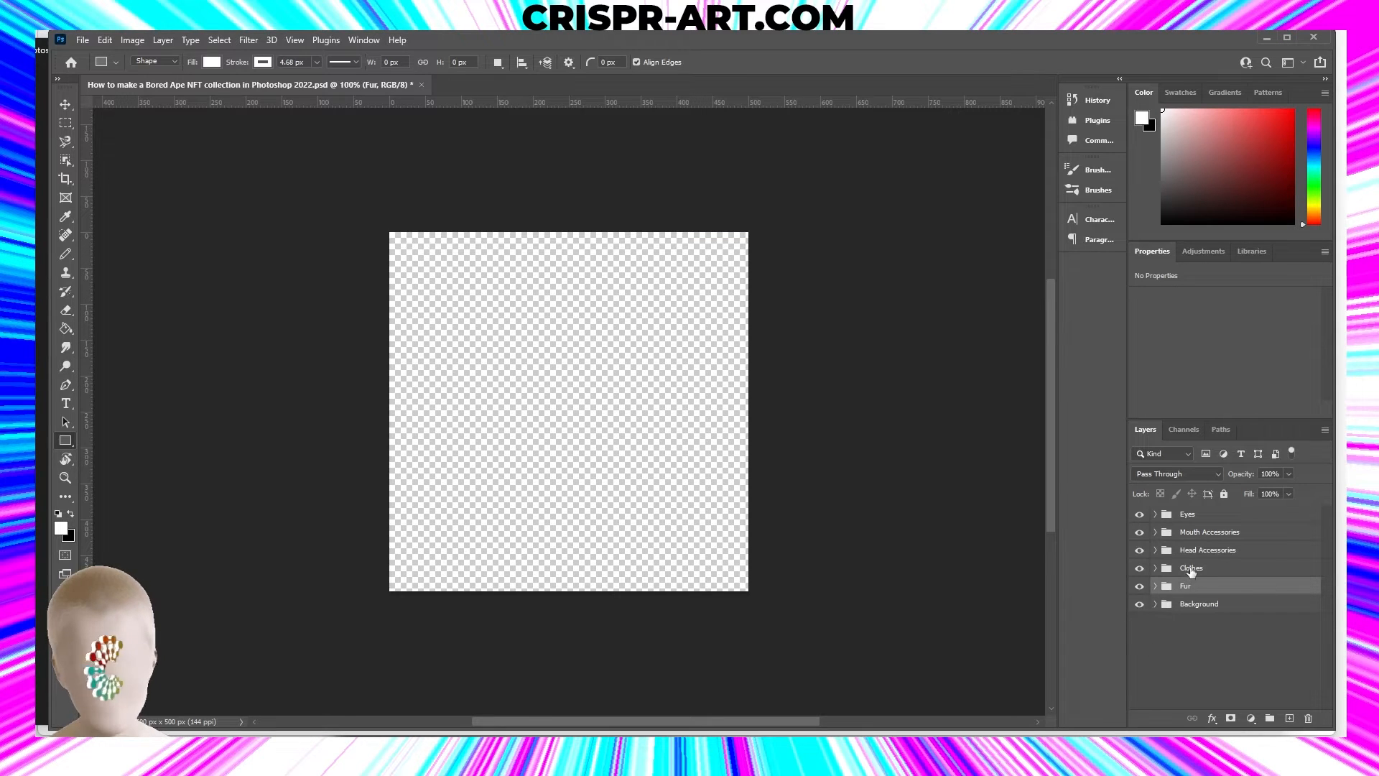
# - Place the Head Accessories group above Eyes at the top of the layer stack
pyautogui.click(1207, 549)
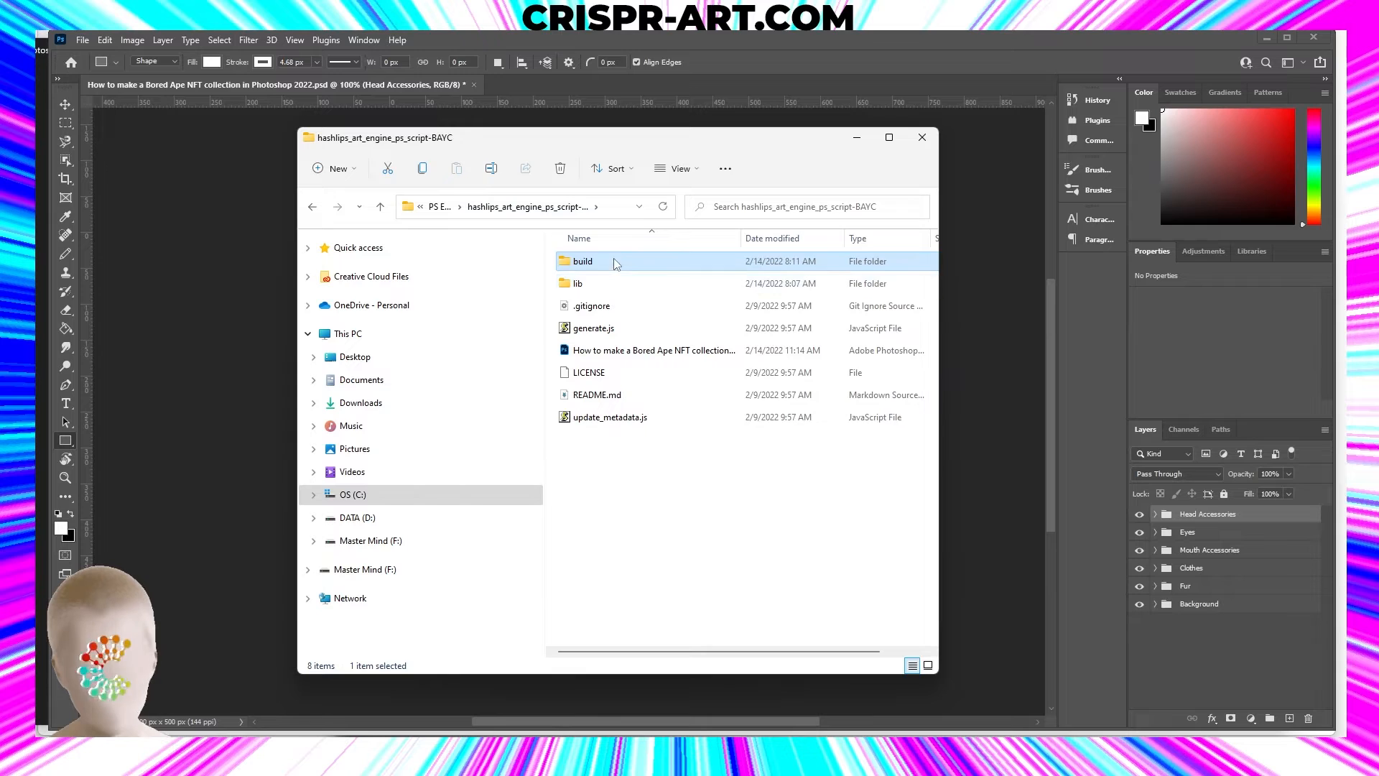
# - Open the build folder to review the regenerated apes 1.png through 8.png
pyautogui.doubleClick(583, 261)
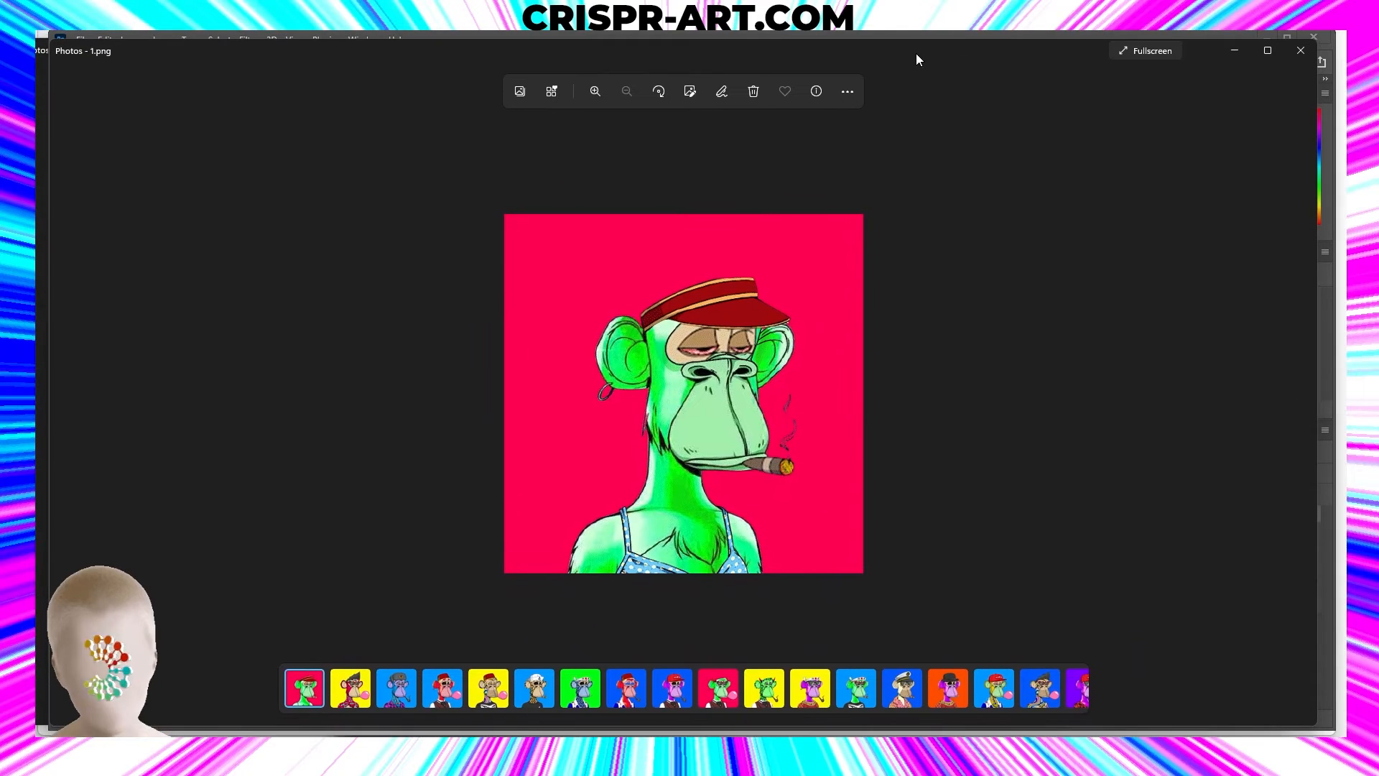
pyautogui.moveTo(1306, 429)
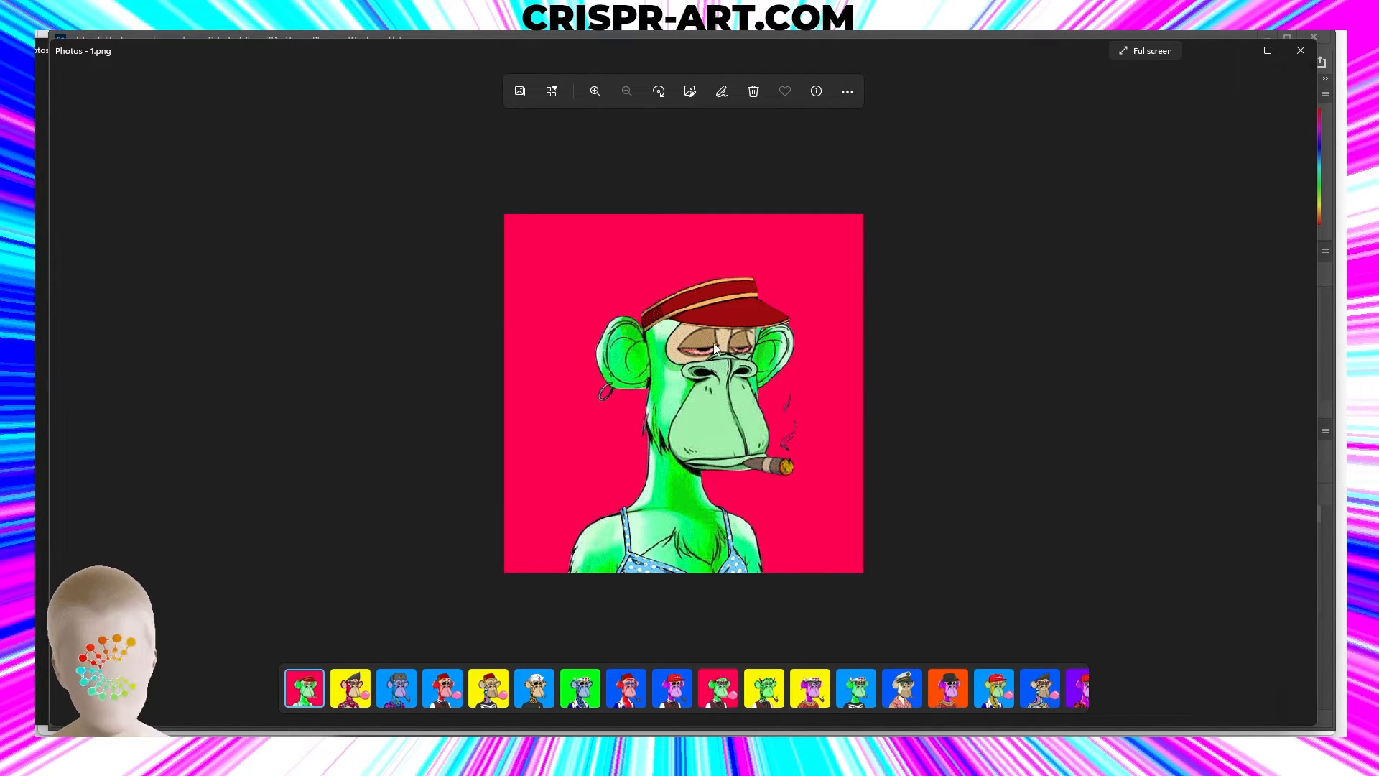
pyautogui.moveTo(1238, 446)
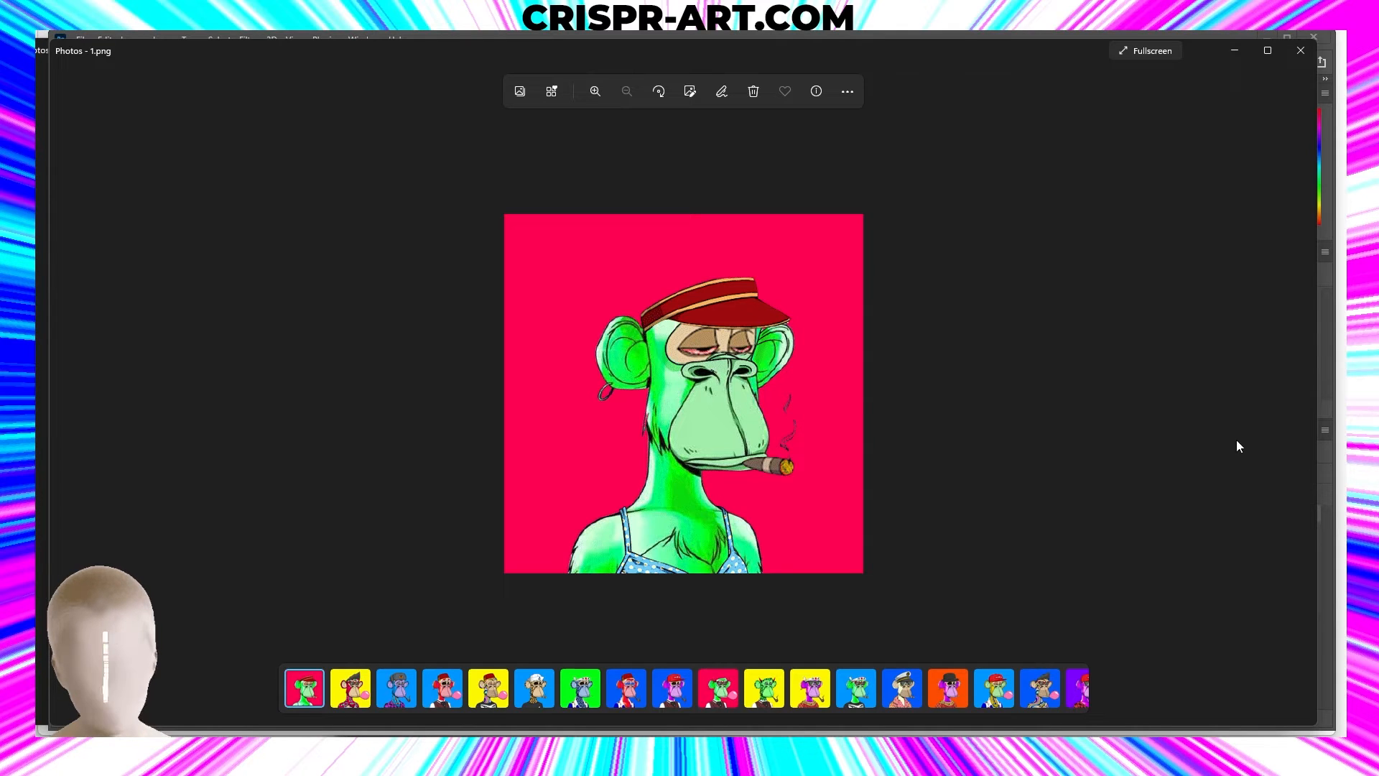
pyautogui.moveTo(1297, 393)
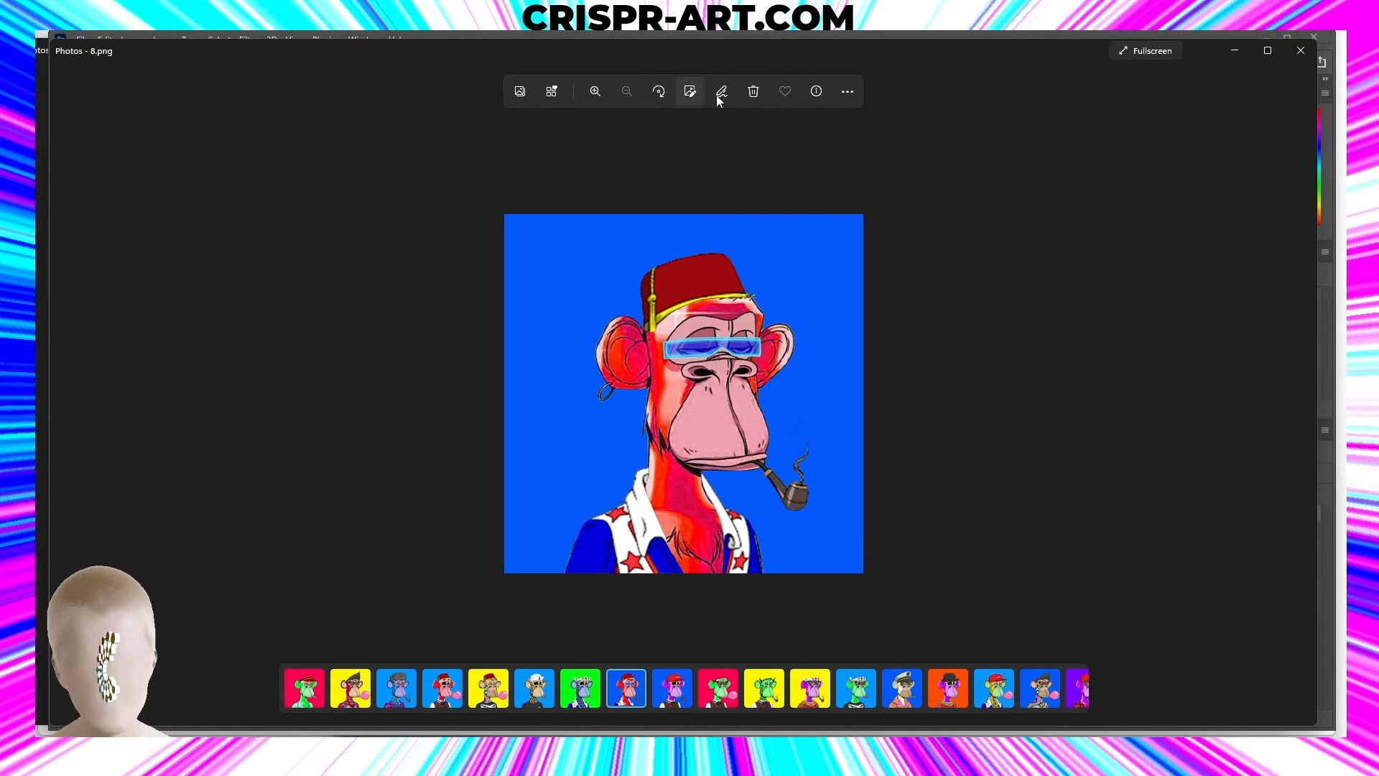
pyautogui.moveTo(716, 99)
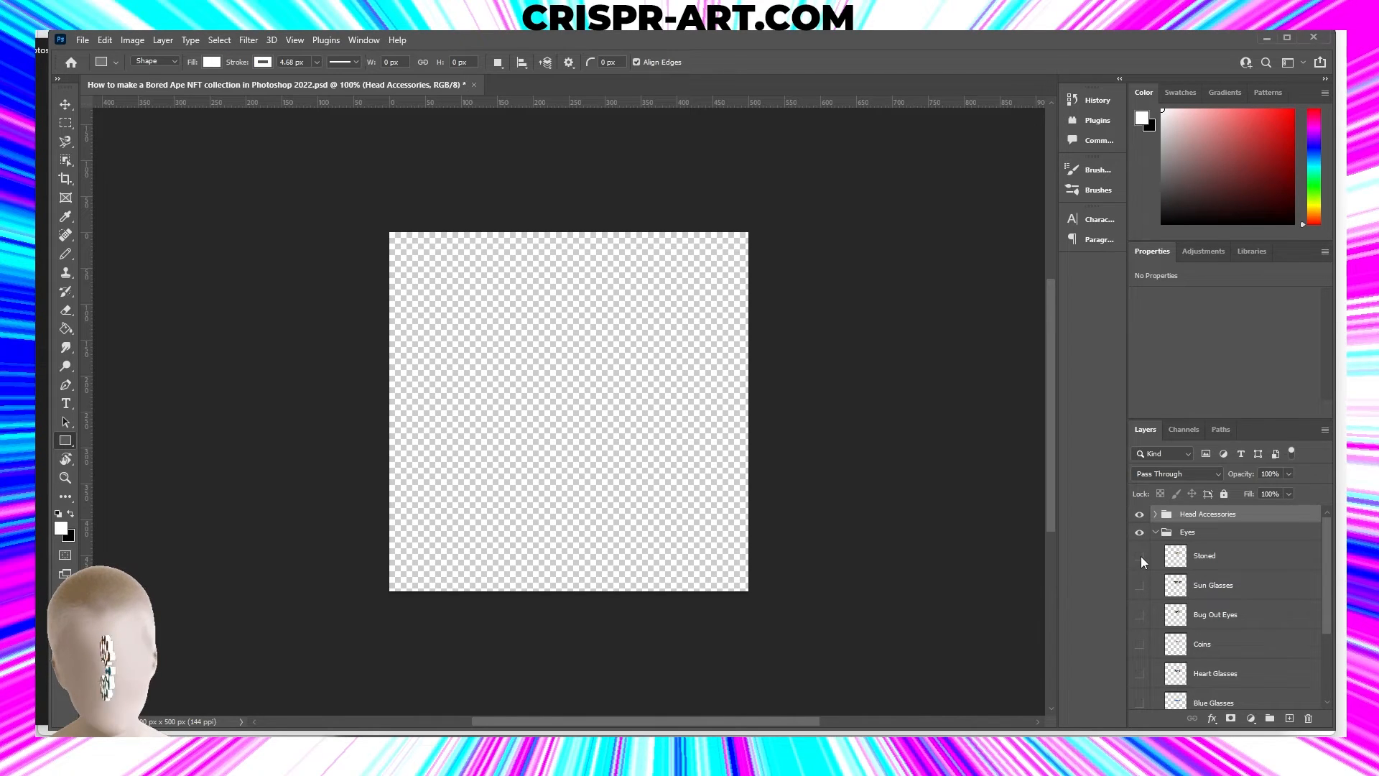
# - Toggle the Stoned, Bug Out Eyes, Heart Glasses and 3D glasses eye layers to inspect them
pyautogui.click(1140, 555)
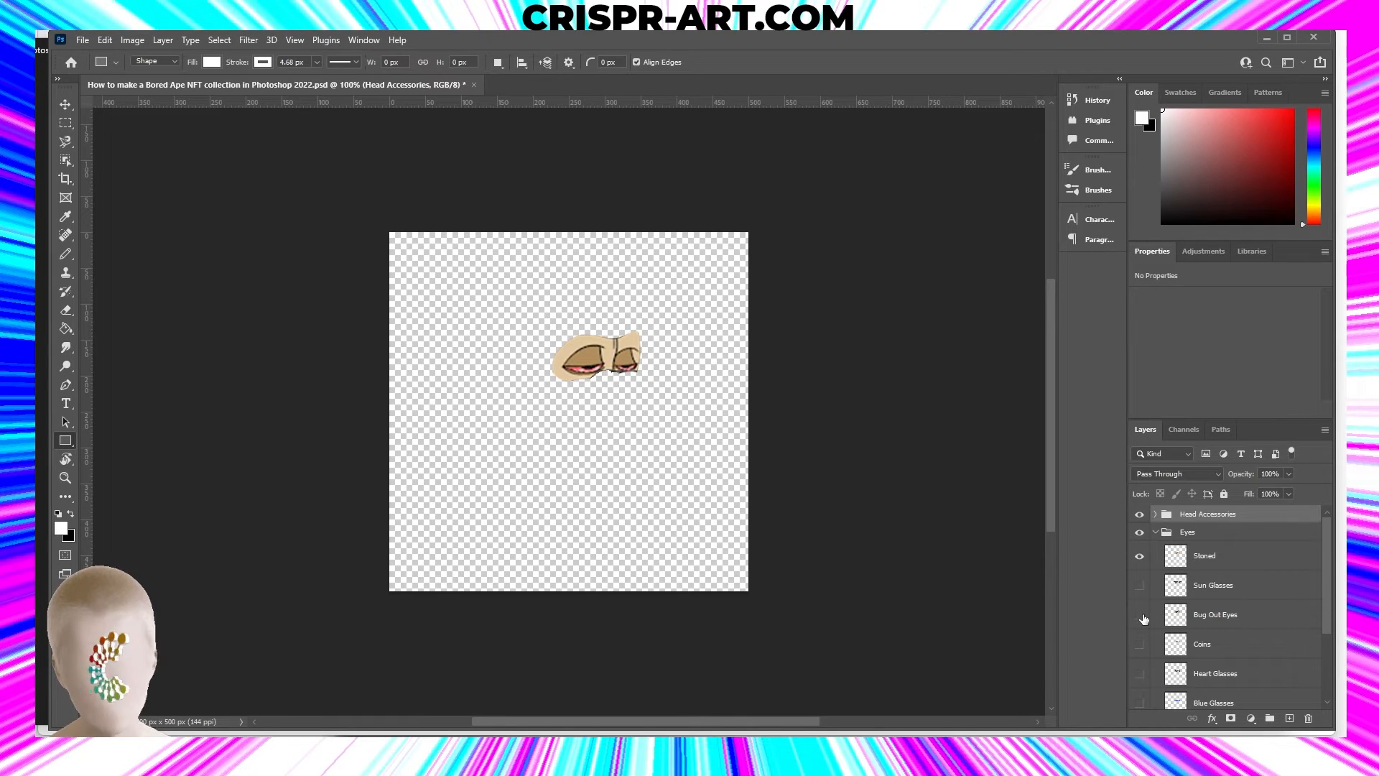
pyautogui.click(1140, 615)
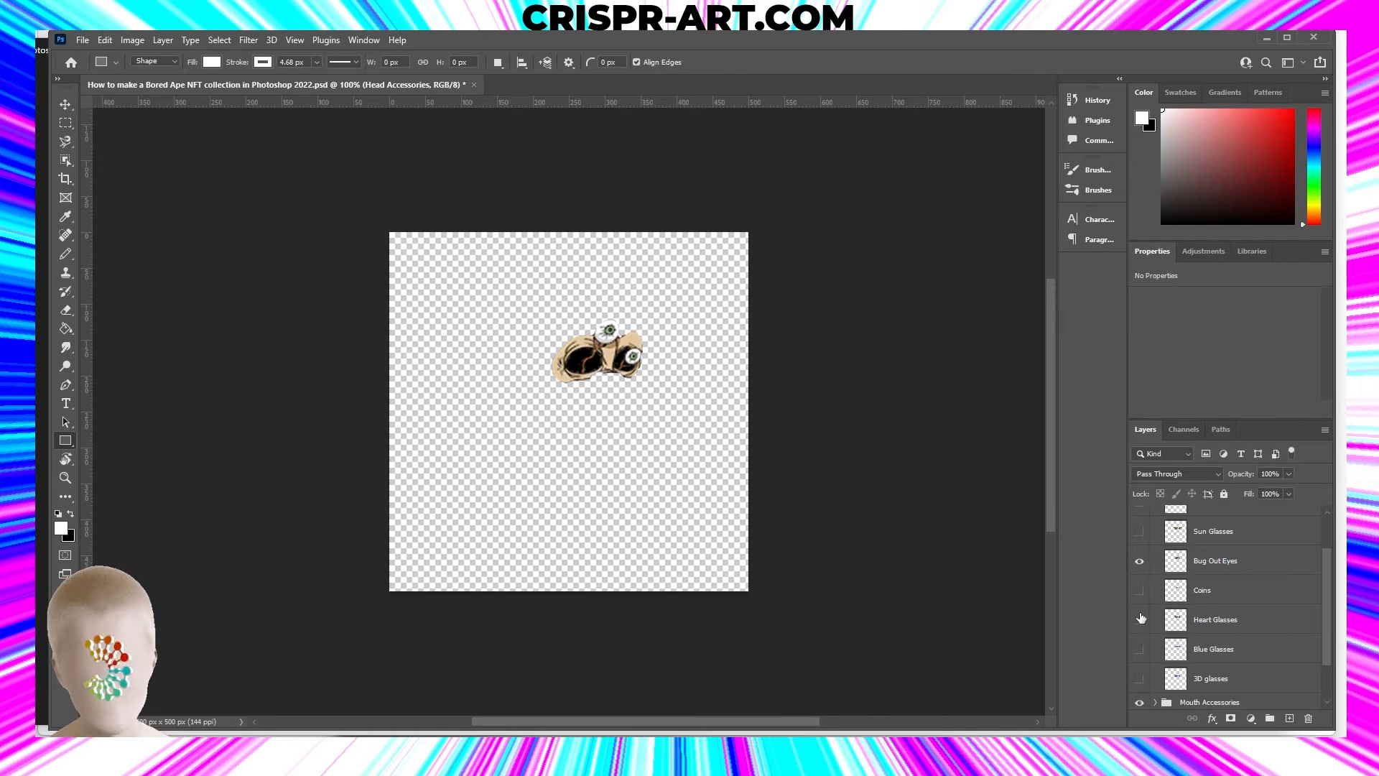
pyautogui.scroll(3)
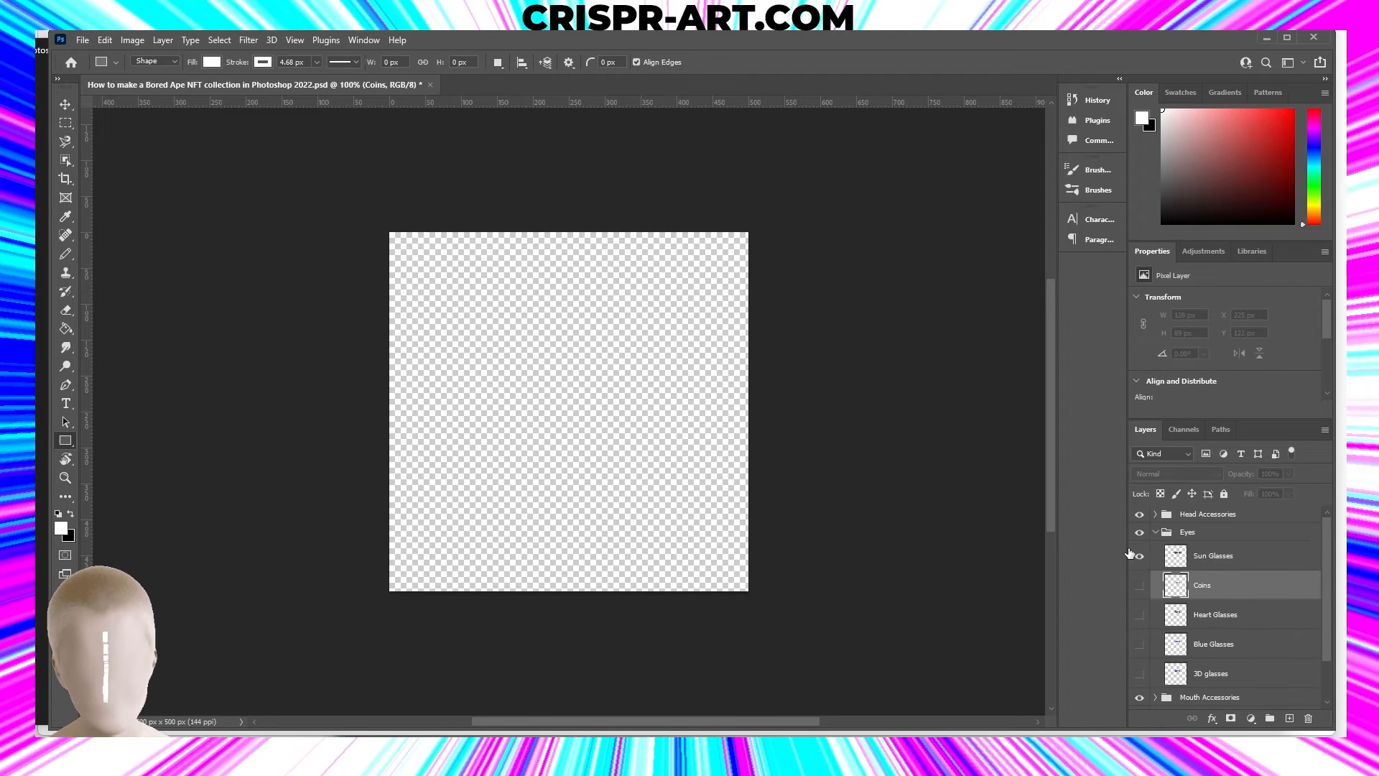
pyautogui.click(1139, 615)
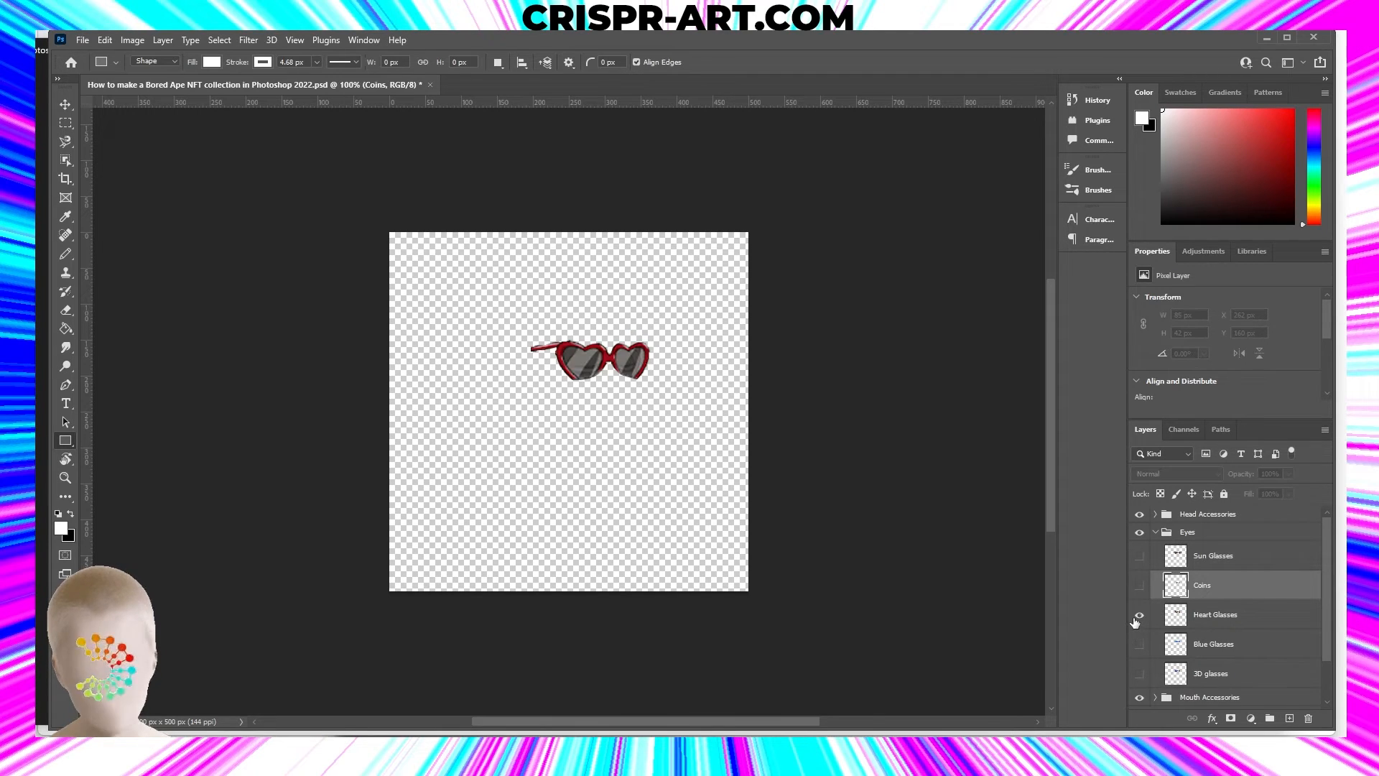
pyautogui.click(1140, 614)
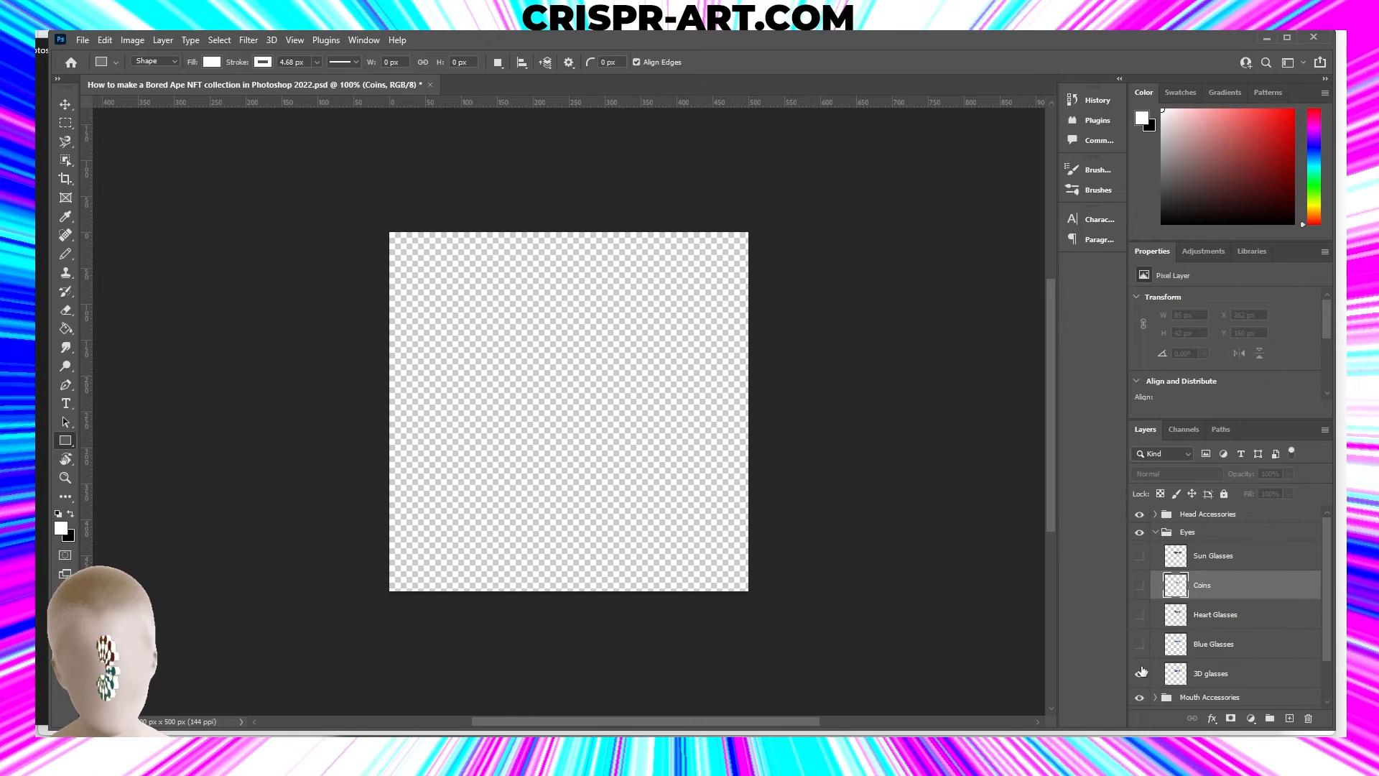
pyautogui.click(1155, 532)
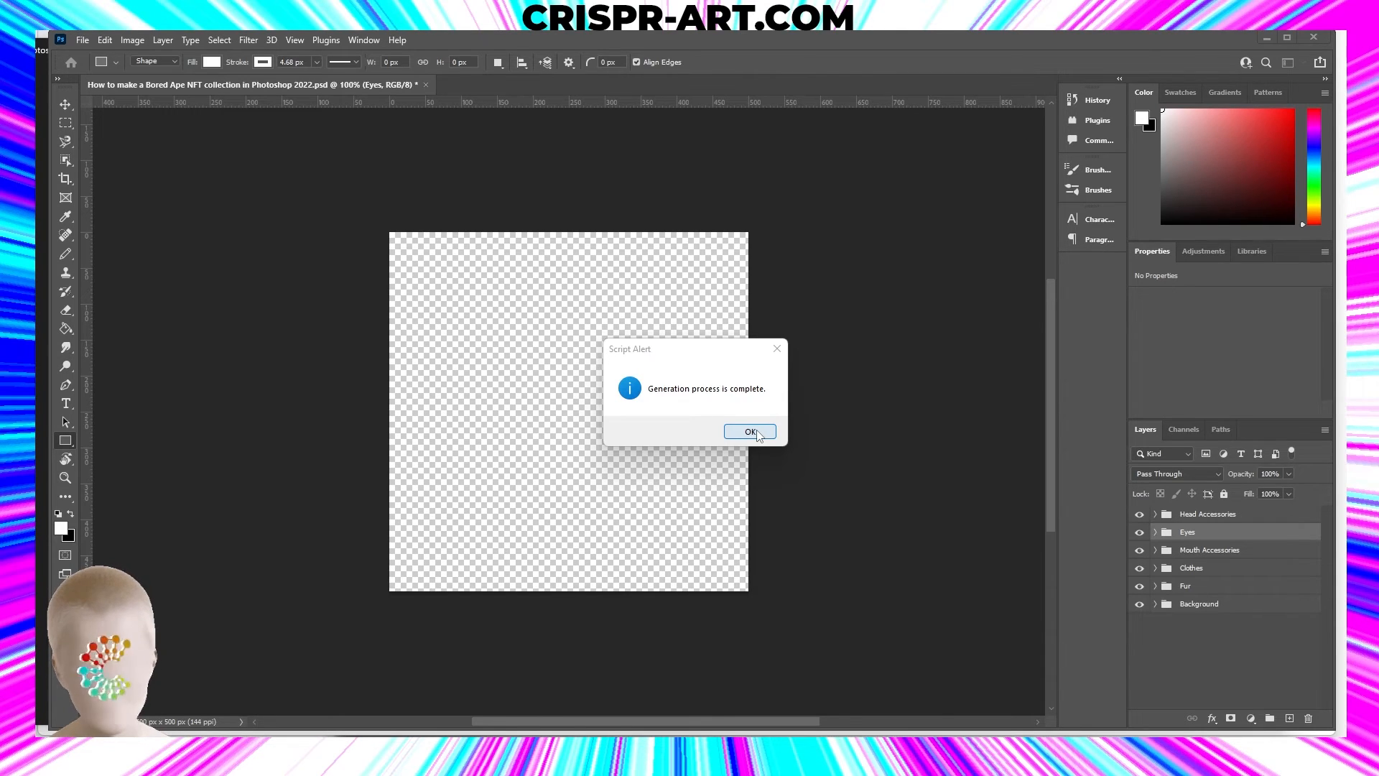
# - Dismiss the completion alert, open 1.png, and advance through the regenerated apes
pyautogui.click(749, 431)
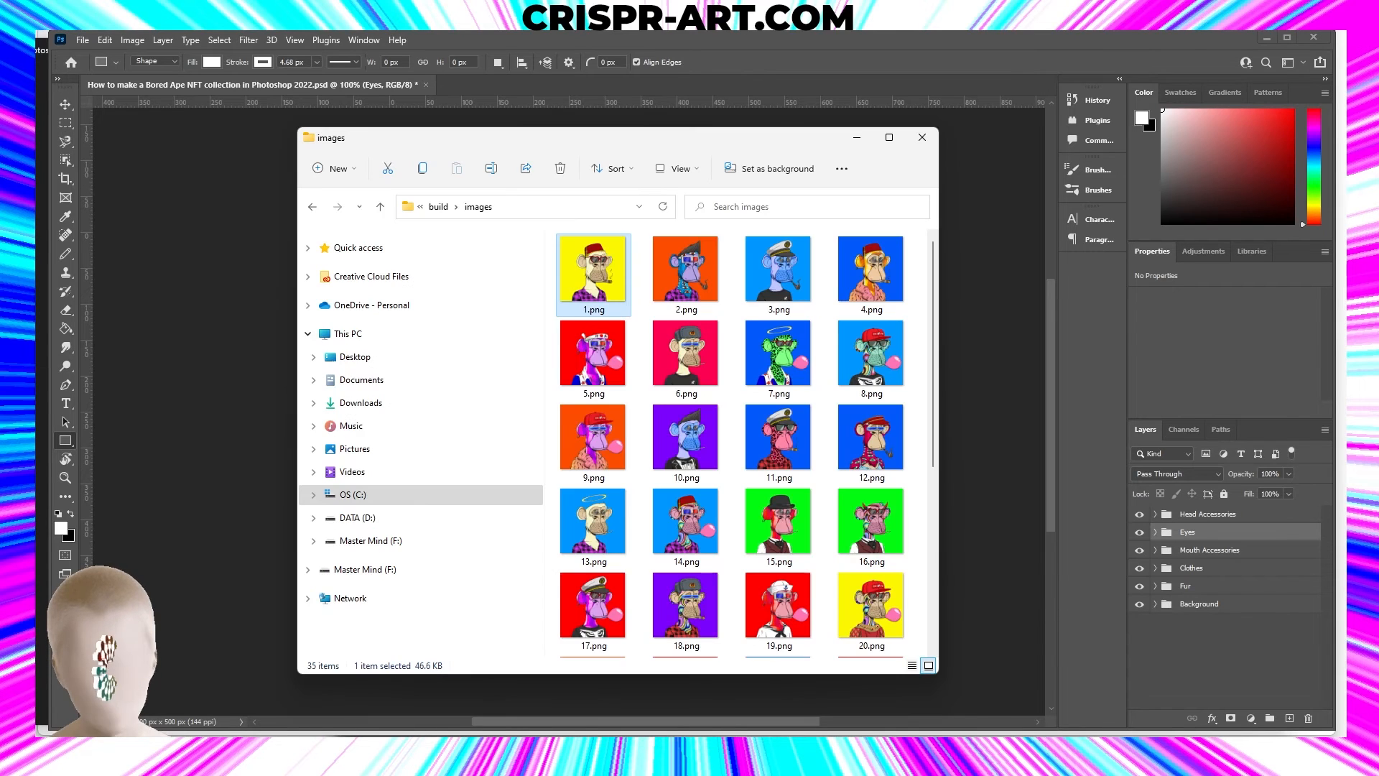
pyautogui.doubleClick(592, 274)
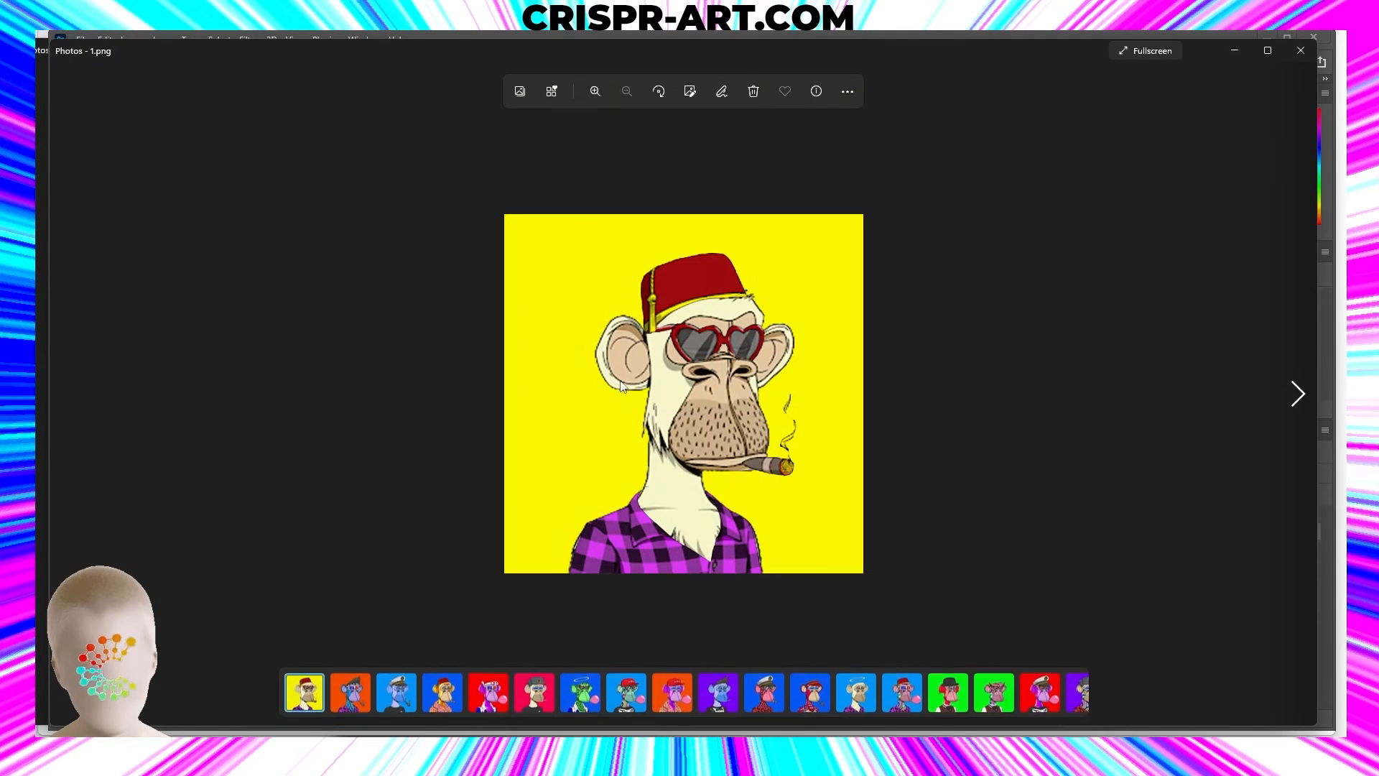
pyautogui.moveTo(1300, 394)
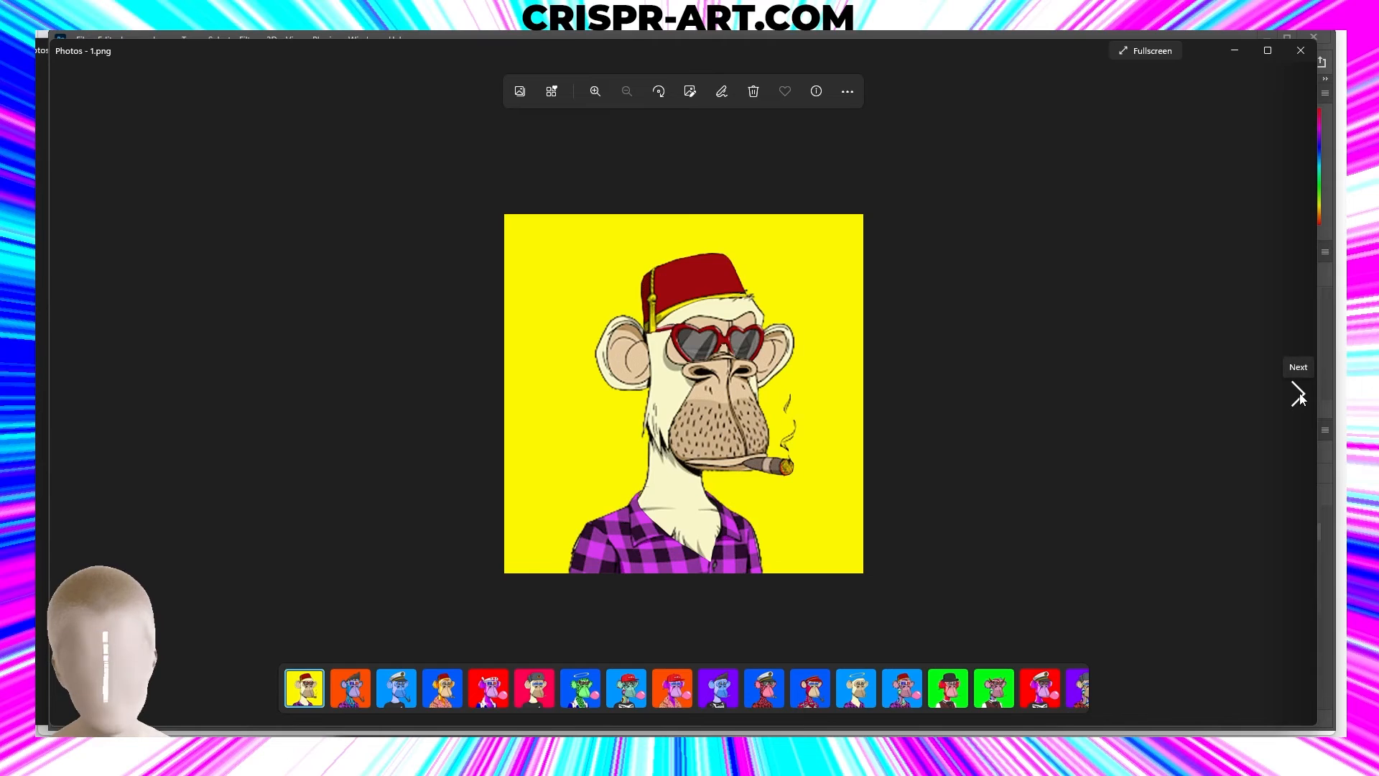
pyautogui.click(1300, 393)
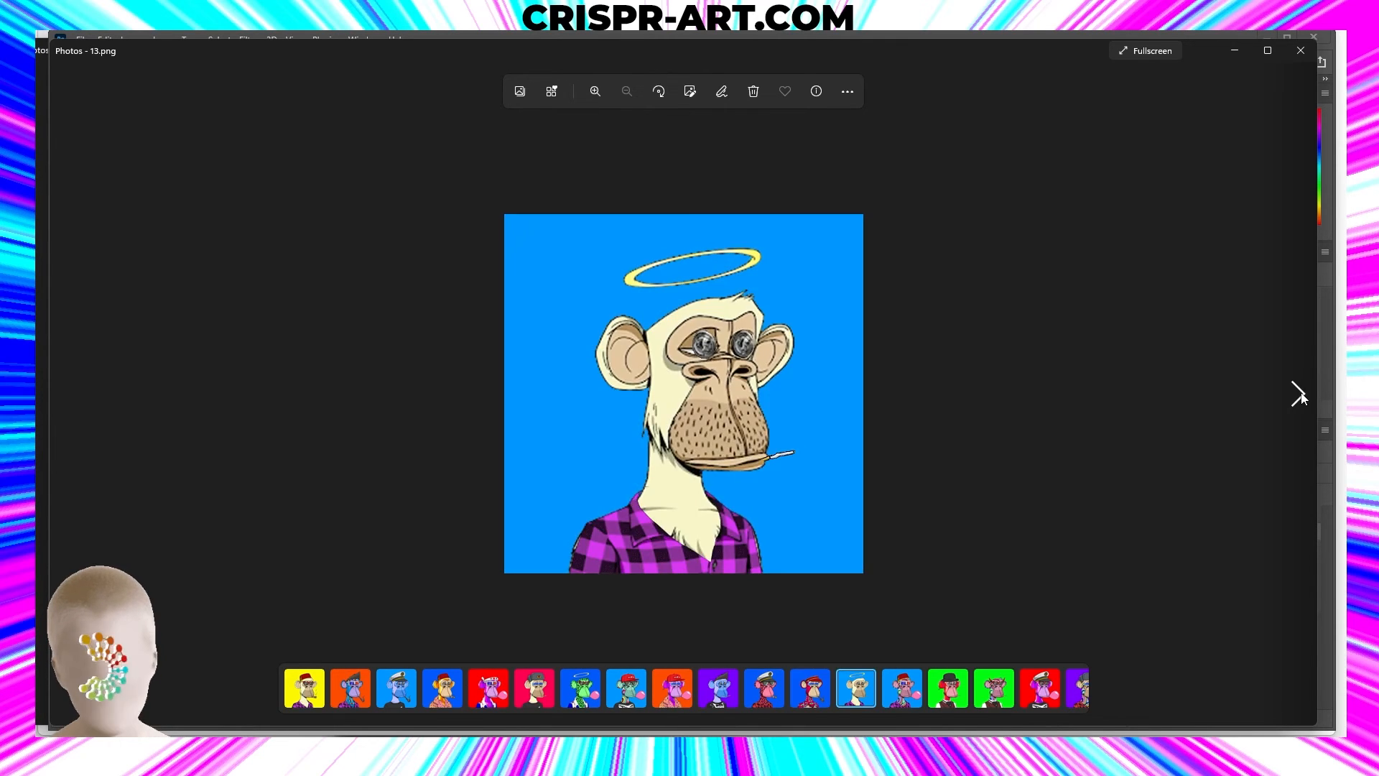
pyautogui.click(1301, 393)
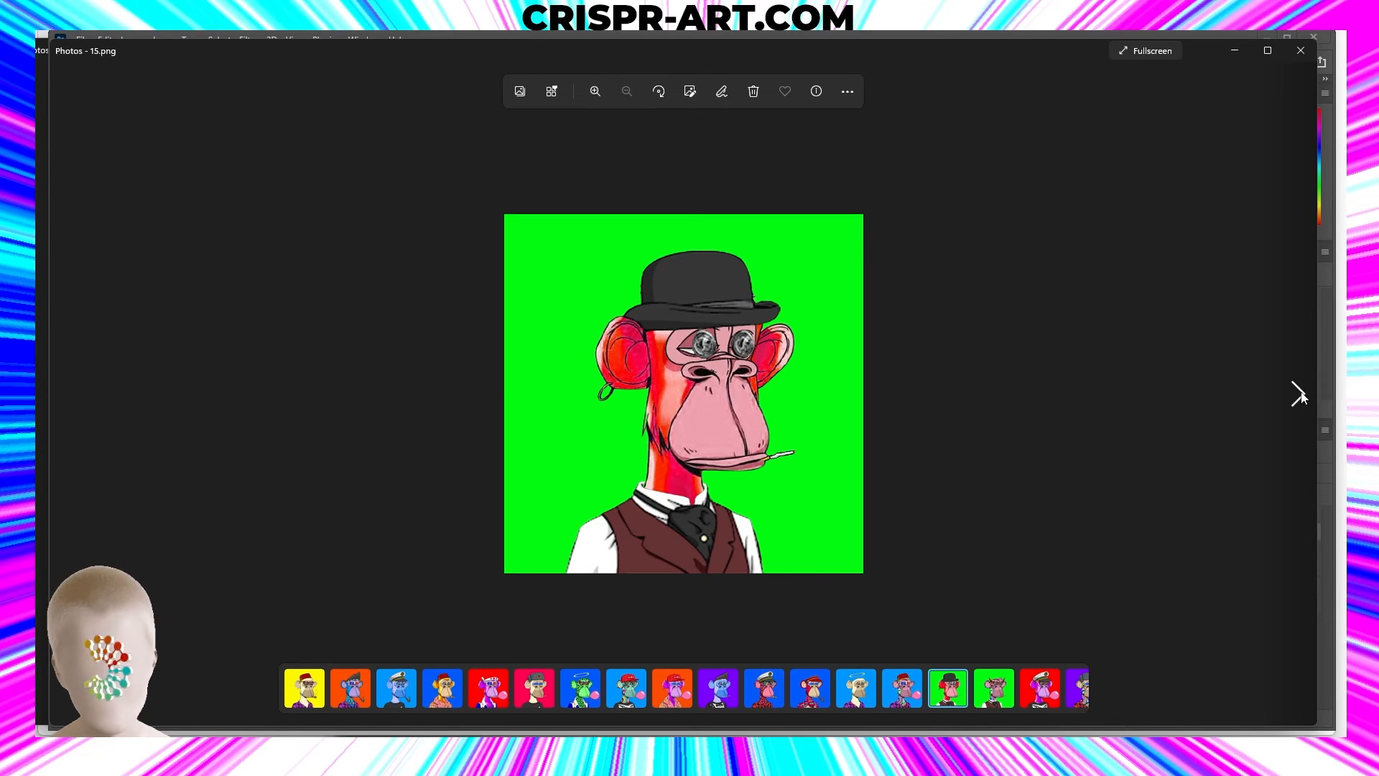
pyautogui.click(1300, 393)
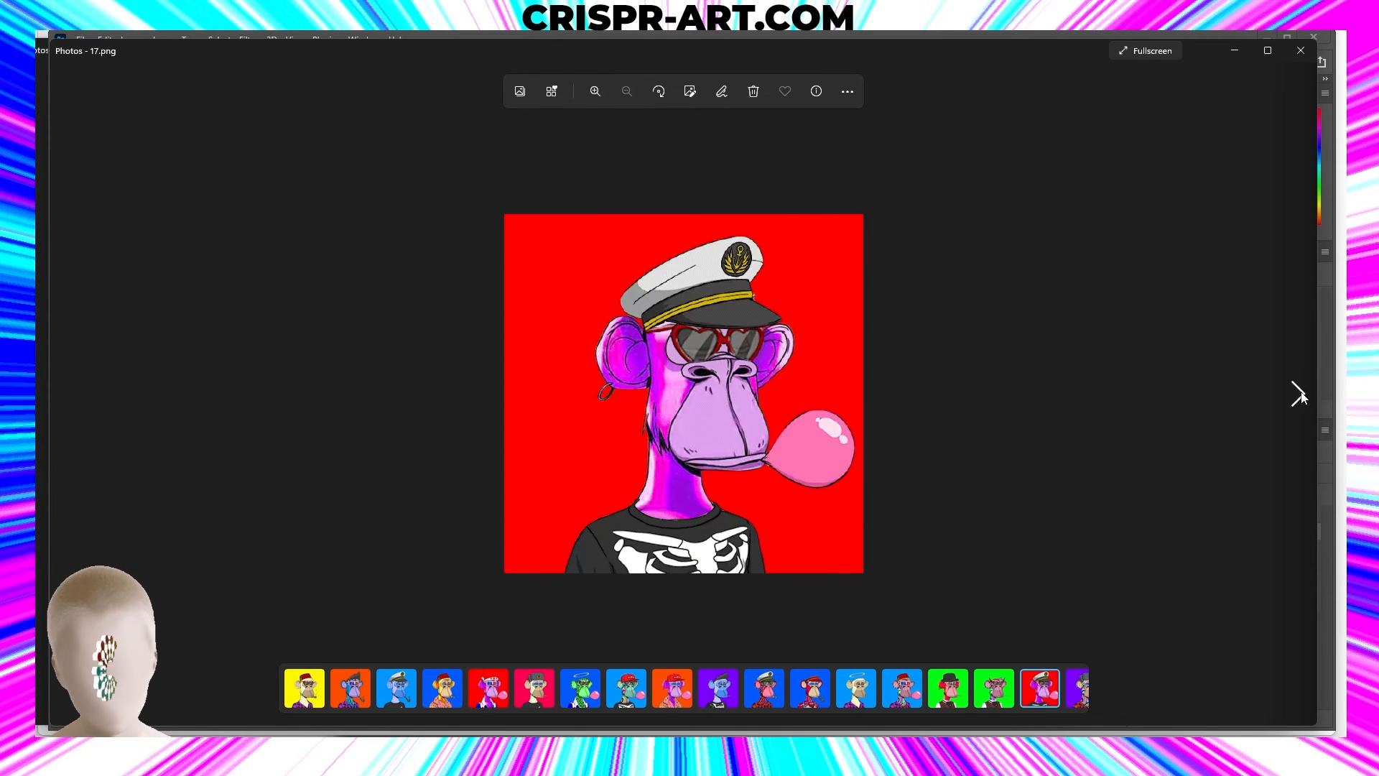
pyautogui.click(1297, 393)
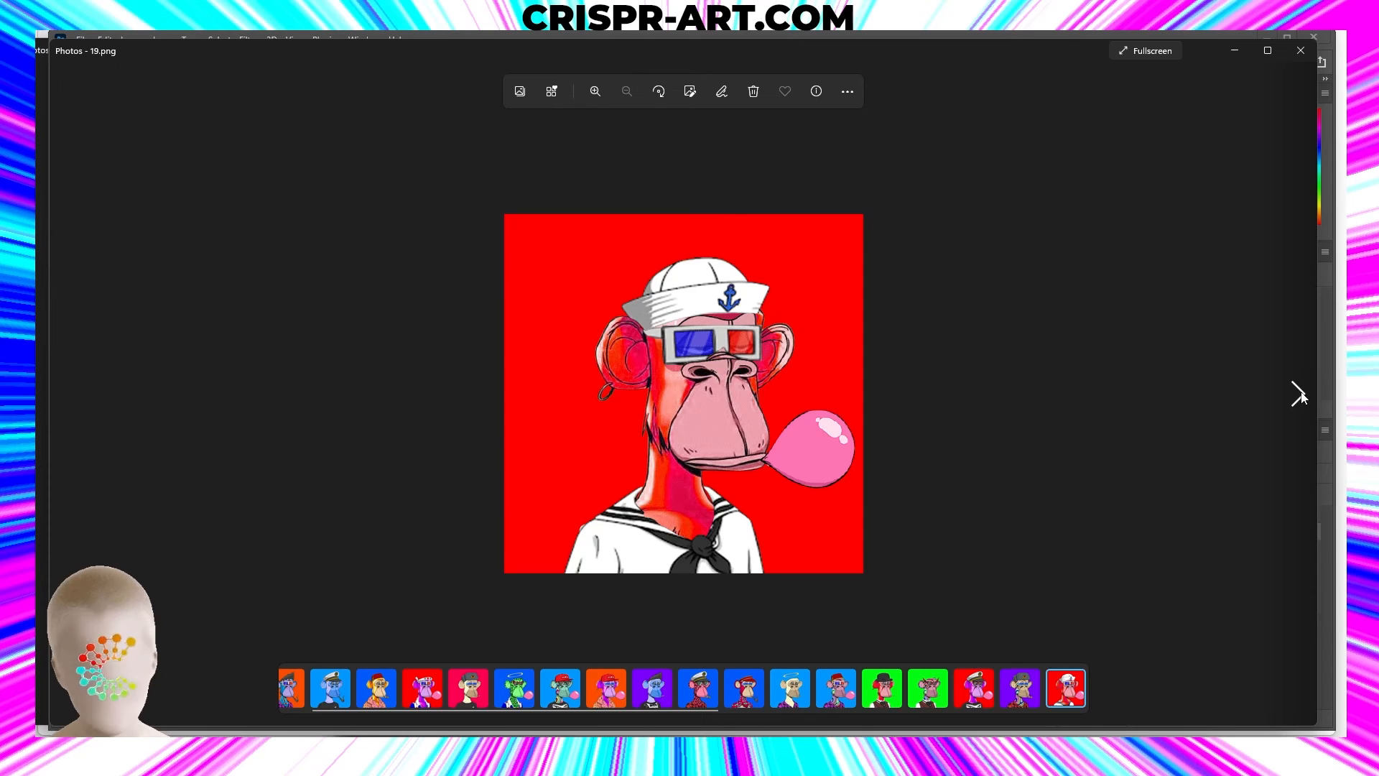
pyautogui.click(1298, 393)
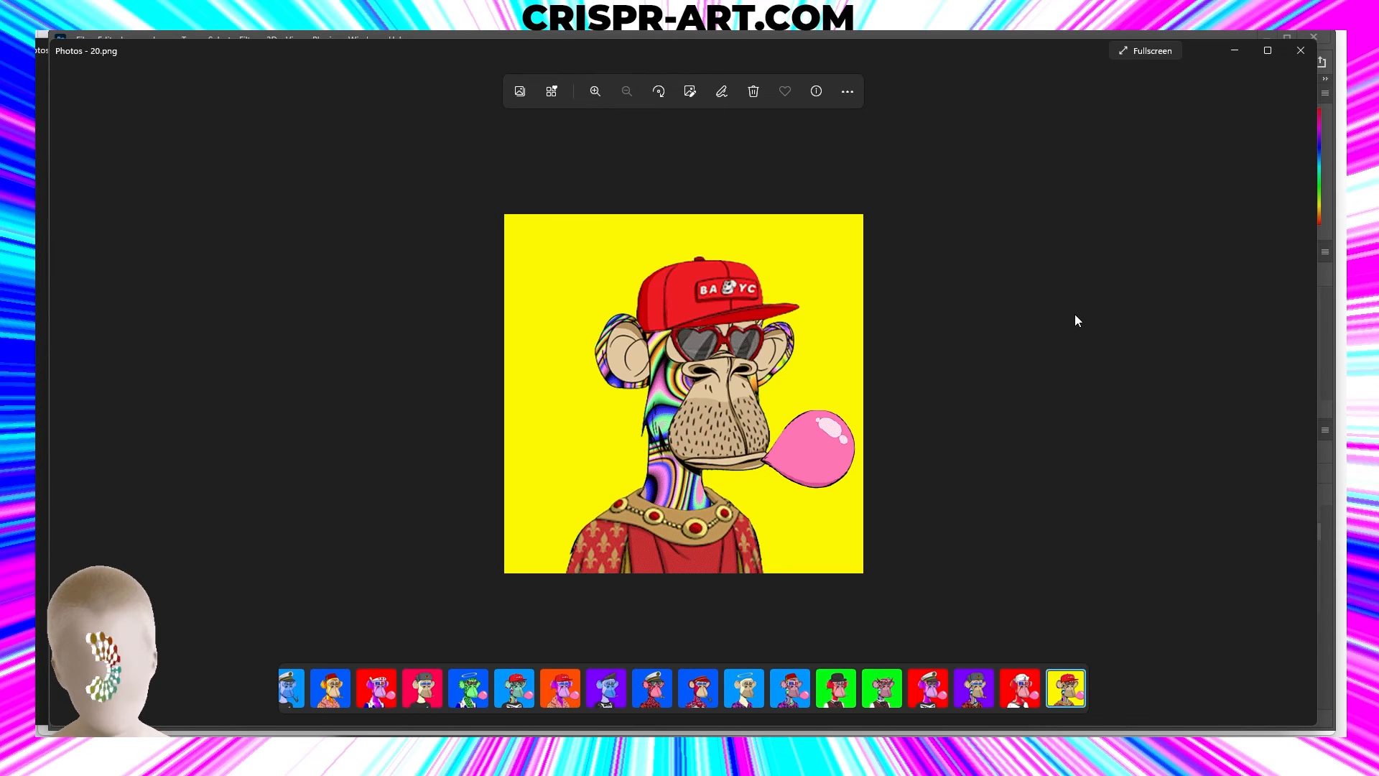
pyautogui.moveTo(1030, 408)
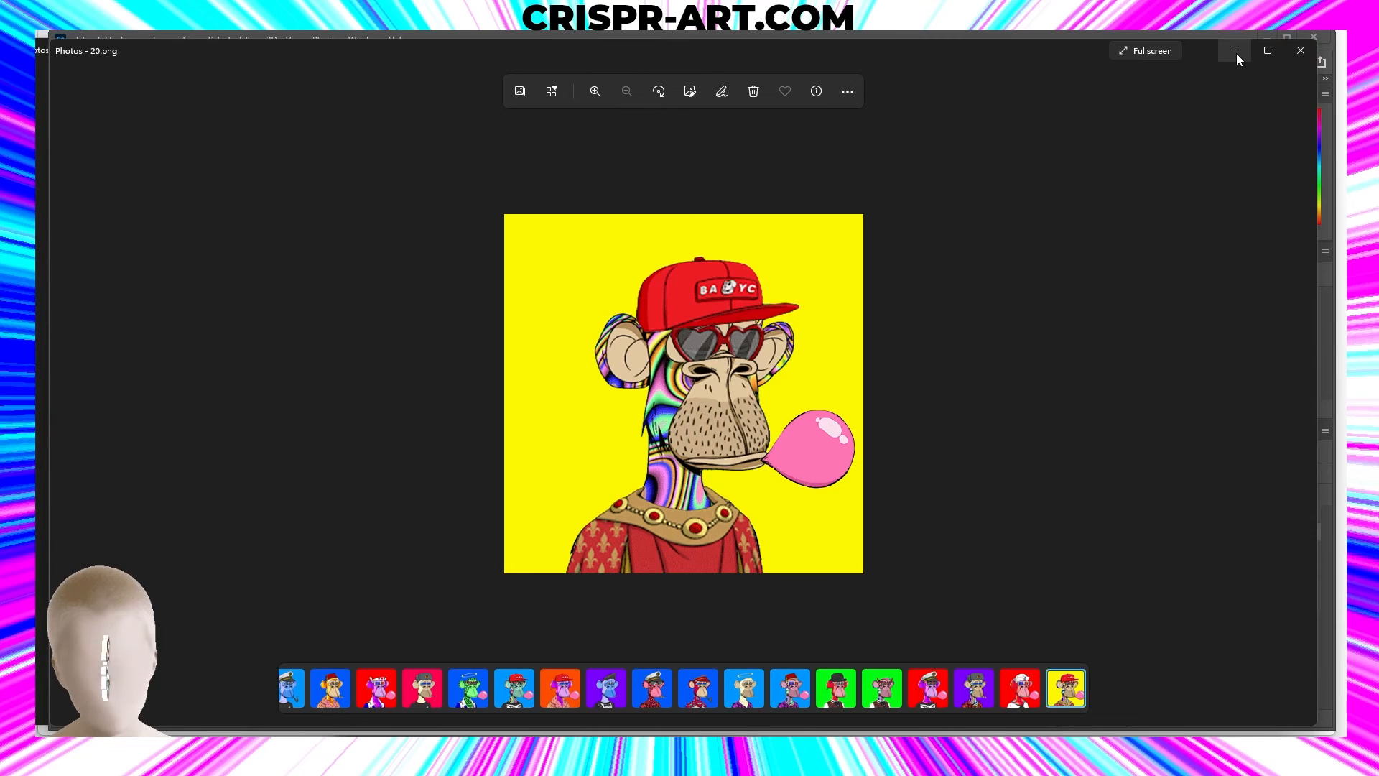
pyautogui.moveTo(1234, 50)
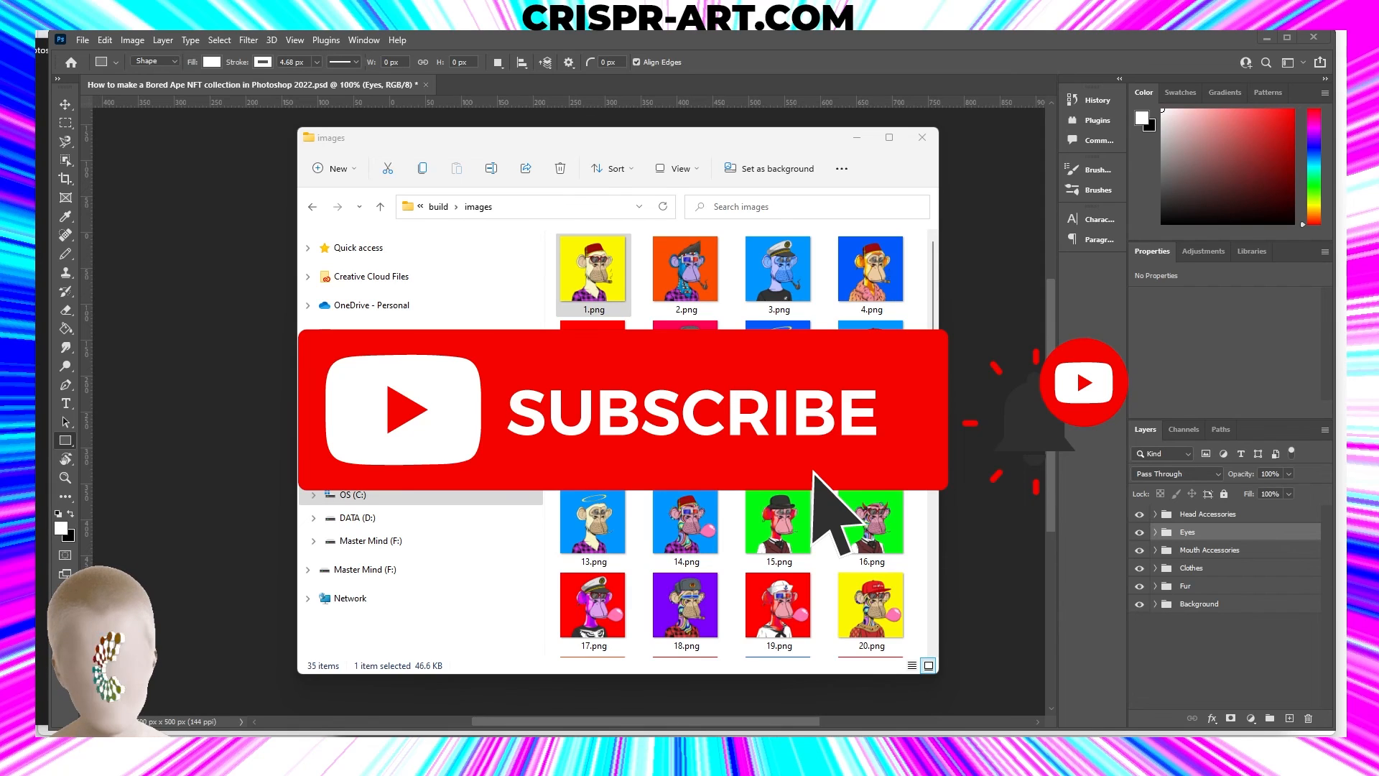
# - Close the Photos viewer to reveal the build images folder in File Explorer
pyautogui.click(309, 332)
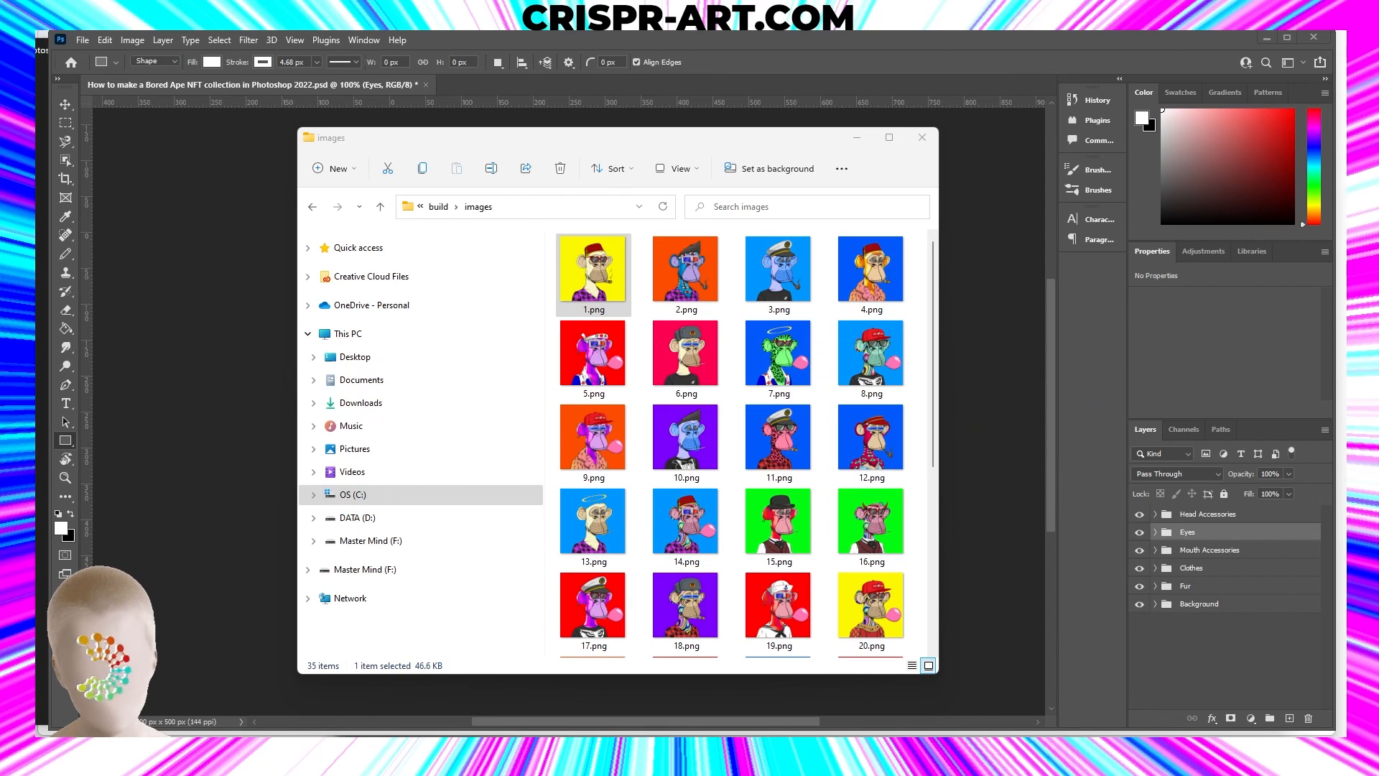